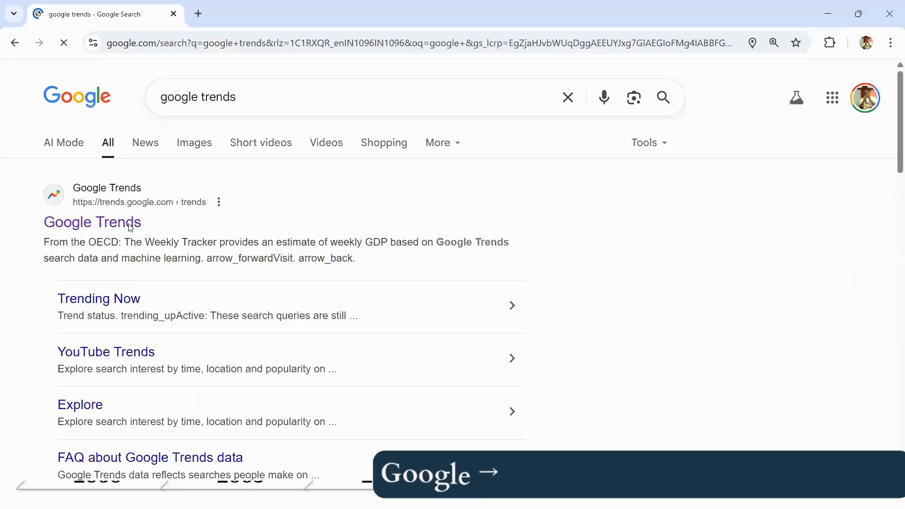
# - Open Google Trends and explore the search term 'Agentic AI'
pyautogui.click(91, 222)
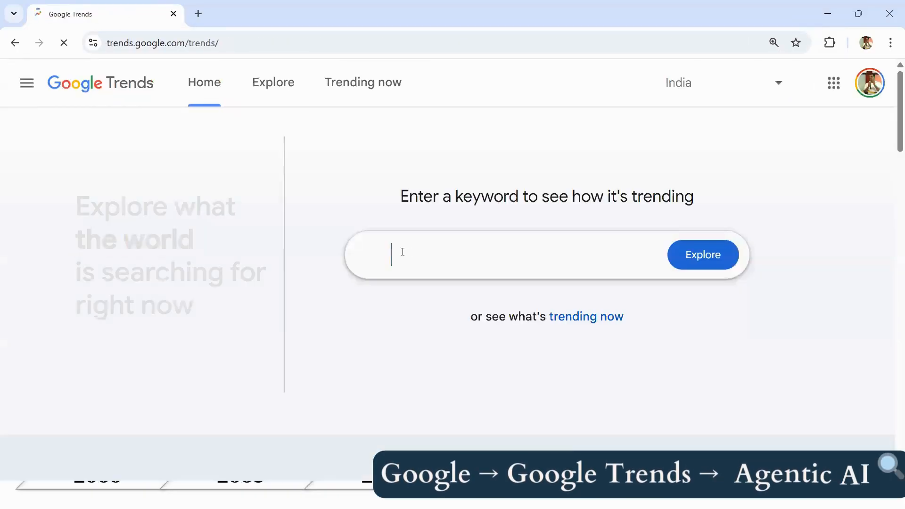
pyautogui.write('Agentic')
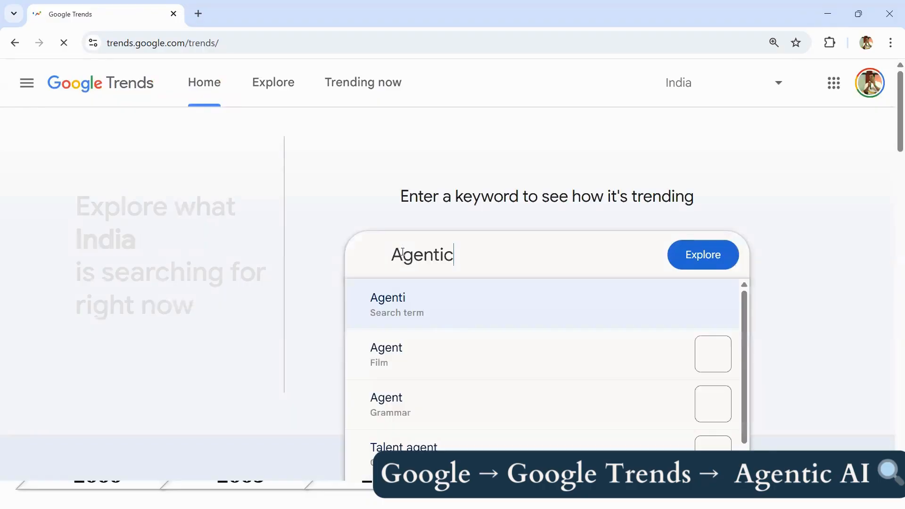
pyautogui.write('AI')
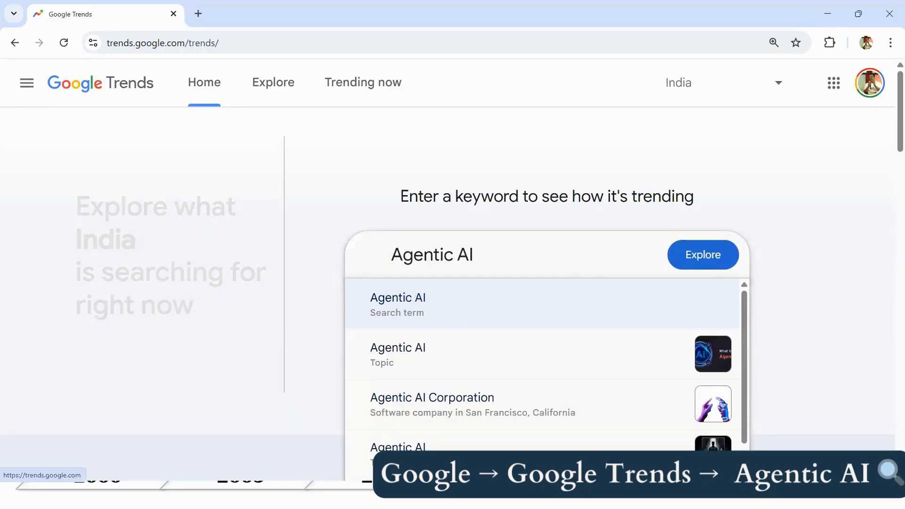
pyautogui.click(702, 254)
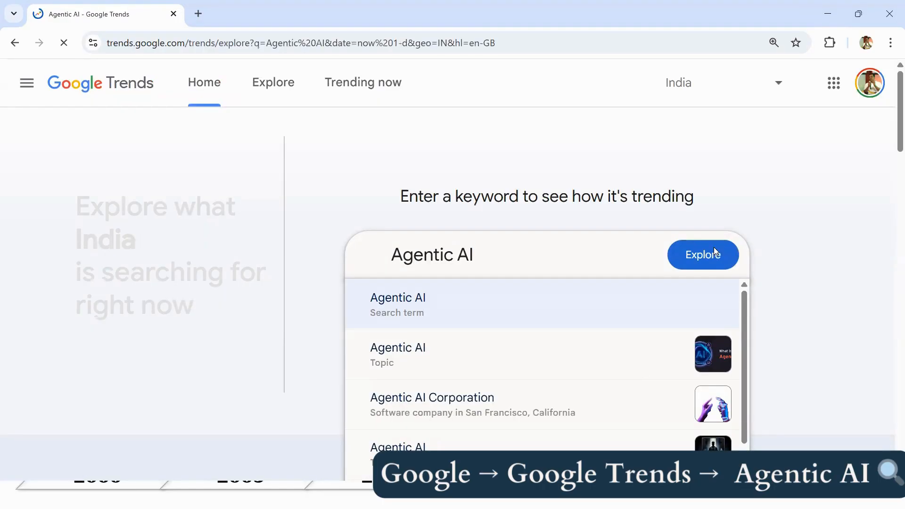
pyautogui.click(703, 254)
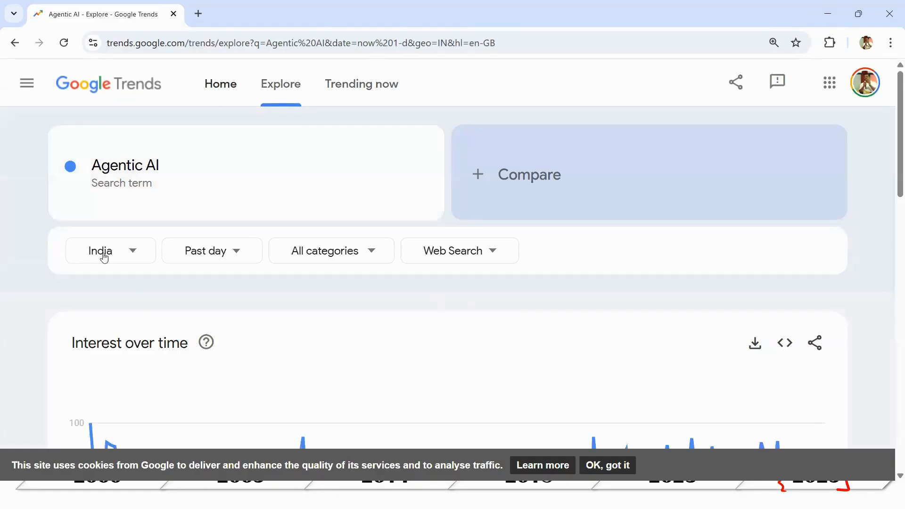
# - Switch the region from India to Worldwide and bring up the time-range choices
pyautogui.click(109, 251)
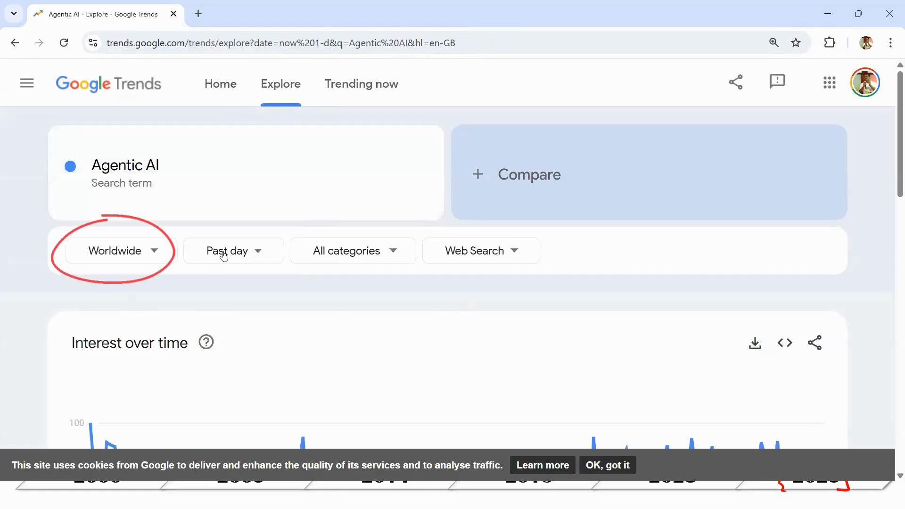
pyautogui.click(233, 251)
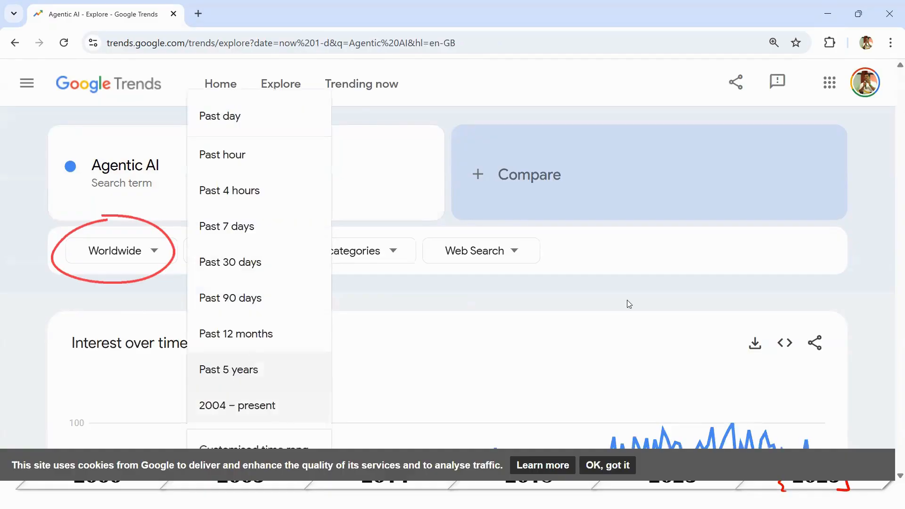
# - Set the time range to Past 5 years for the worldwide Agentic AI chart
pyautogui.click(228, 370)
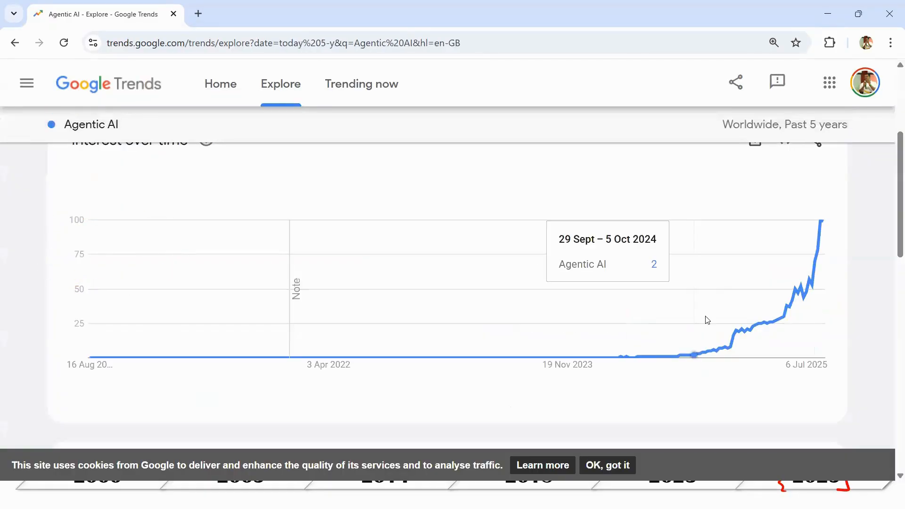
pyautogui.moveTo(747, 335)
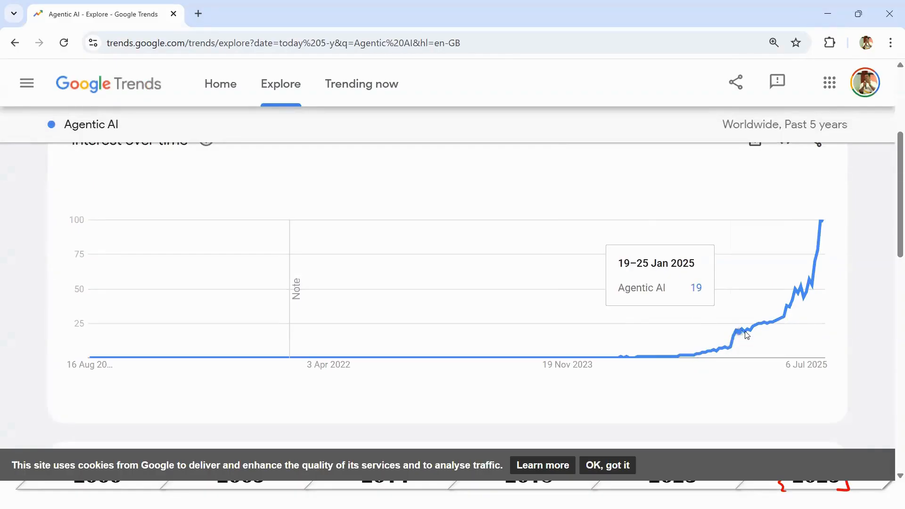
pyautogui.moveTo(756, 328)
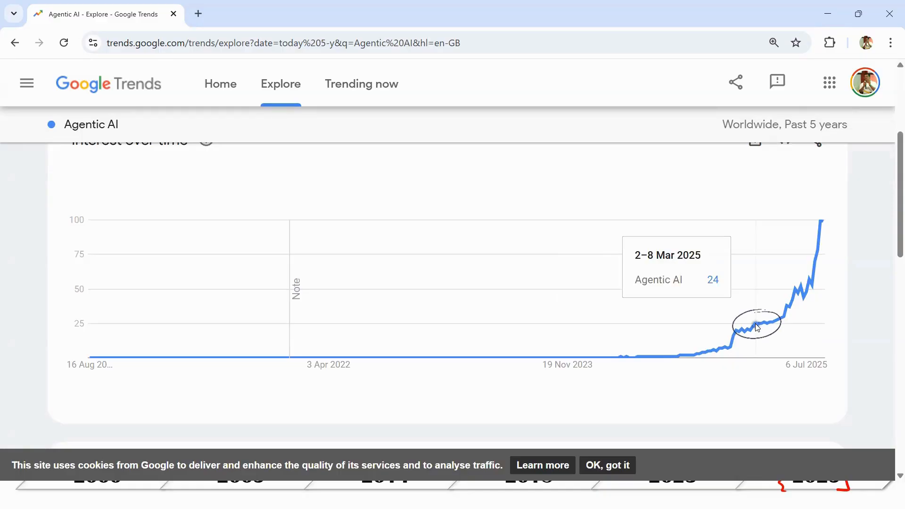
pyautogui.moveTo(833, 229)
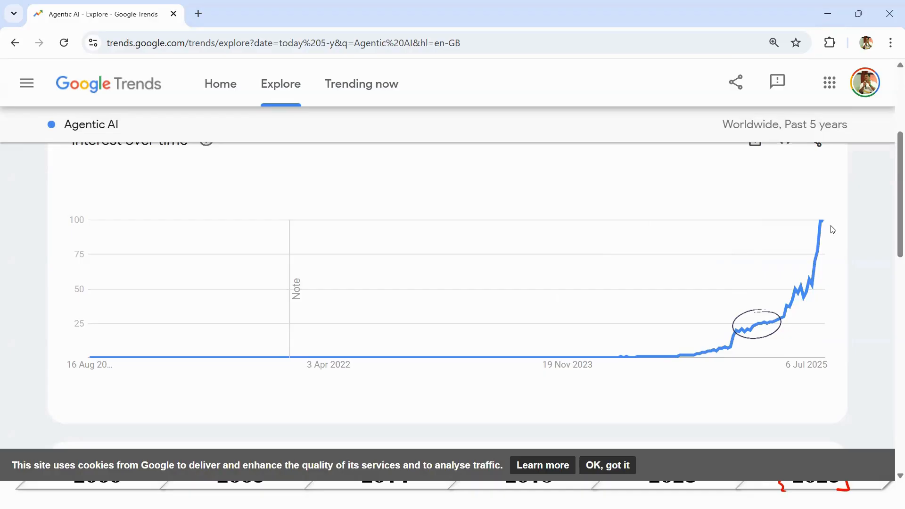
pyautogui.moveTo(819, 228)
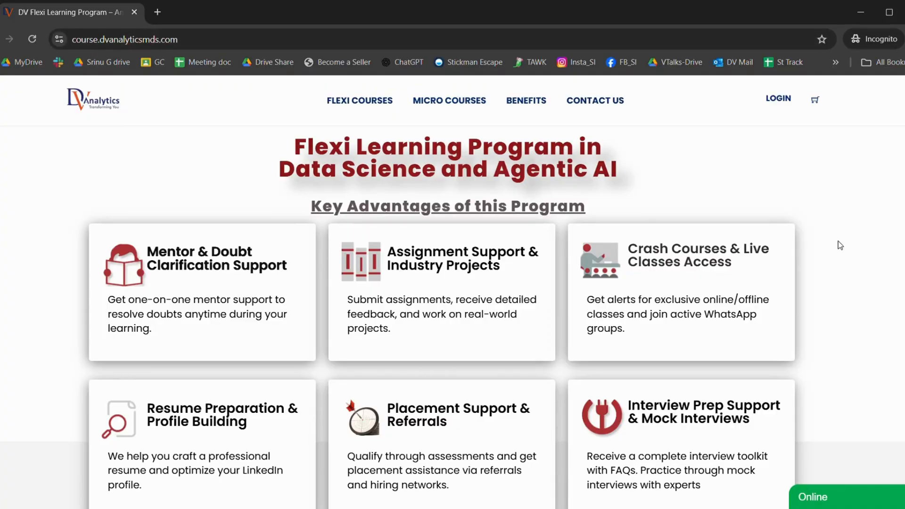
# - Browse the course offerings and return to the Flexi Learning Program home page
pyautogui.scroll(-3)
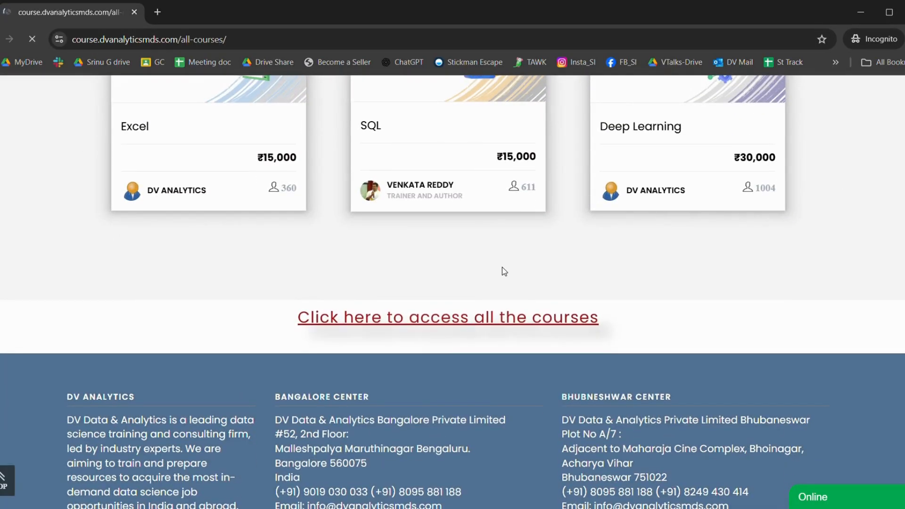
pyautogui.click(447, 317)
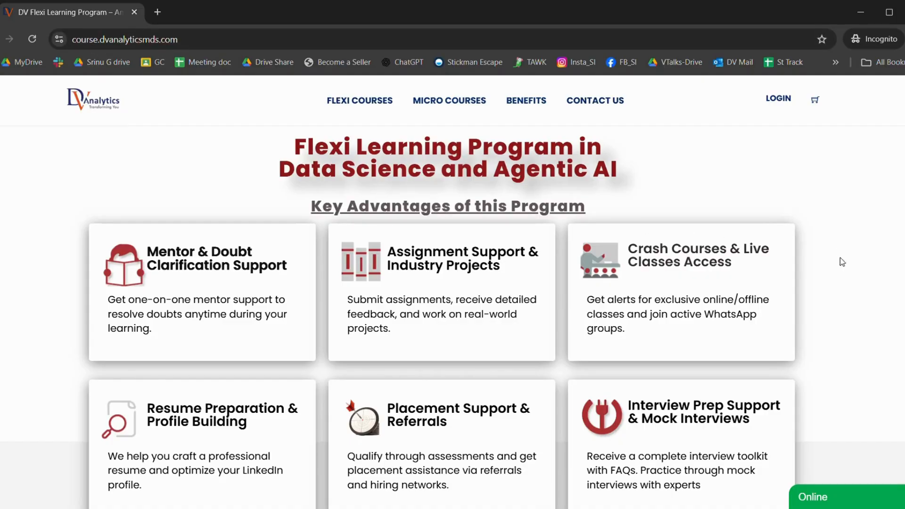
pyautogui.scroll(-3)
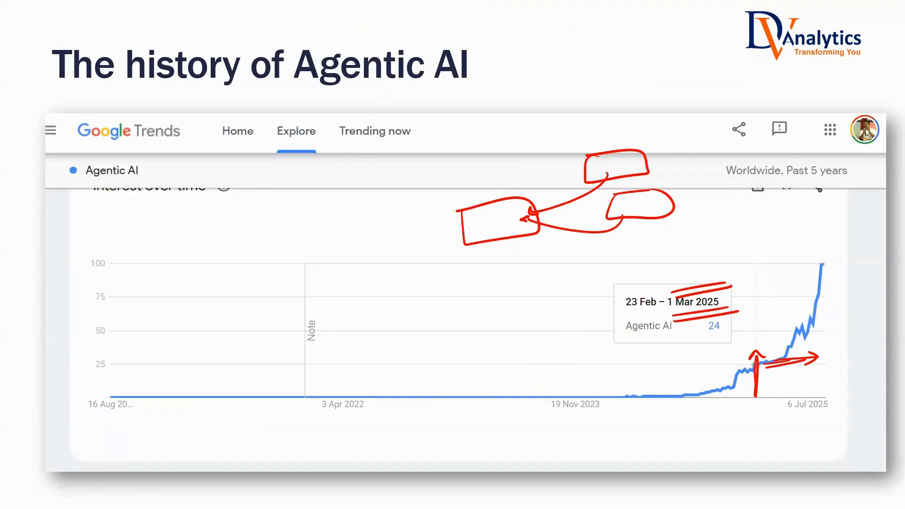
# - Switch to ChatGPT and enable Agent mode in a new chat
pyautogui.click(263, 14)
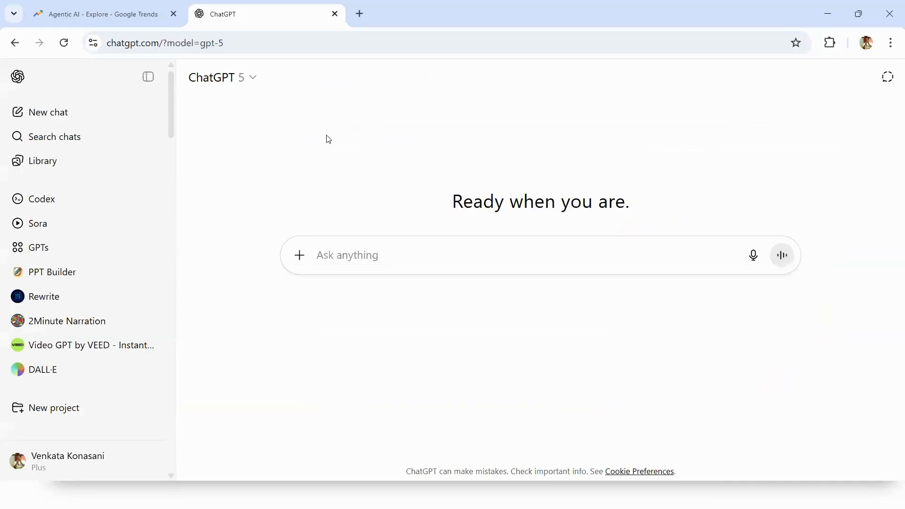
pyautogui.moveTo(231, 81)
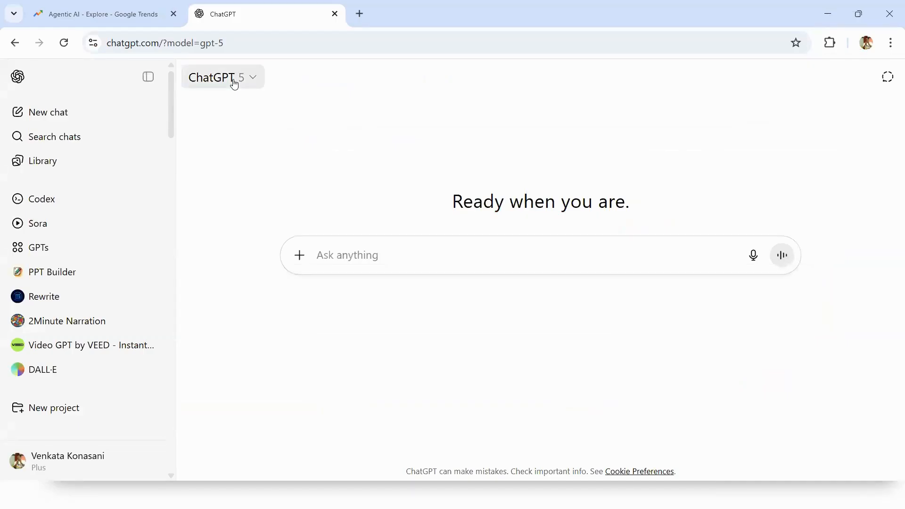
pyautogui.moveTo(299, 258)
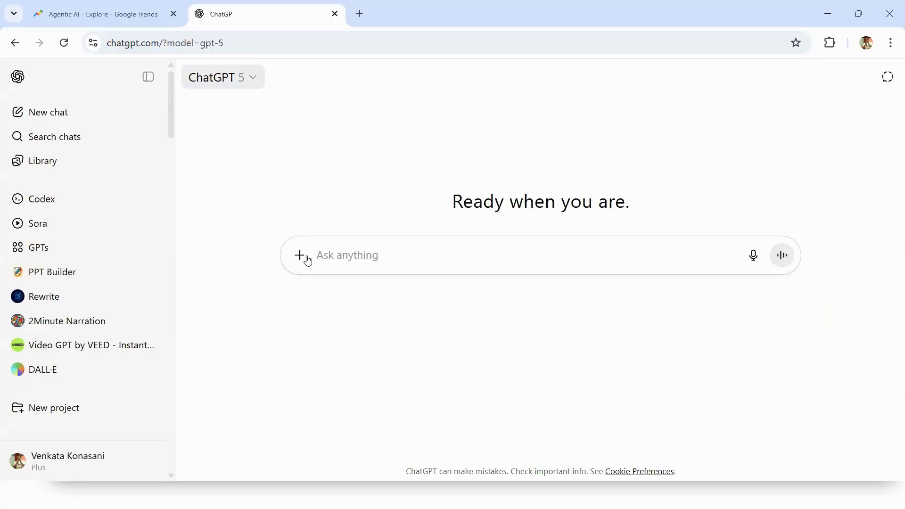
pyautogui.click(299, 256)
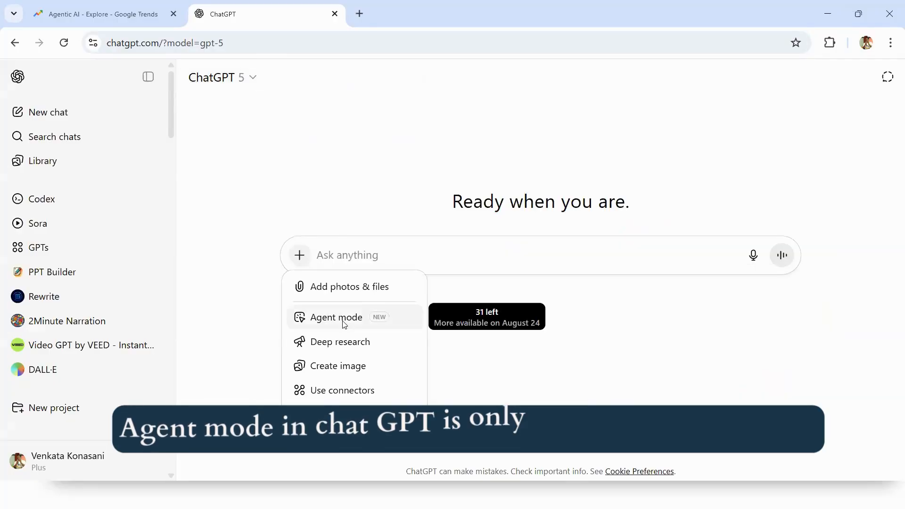
pyautogui.click(336, 317)
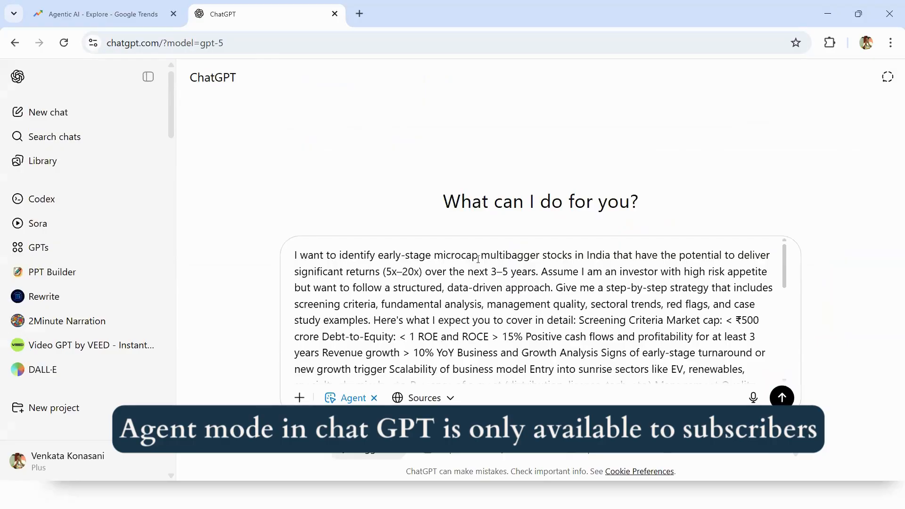
pyautogui.moveTo(587, 255)
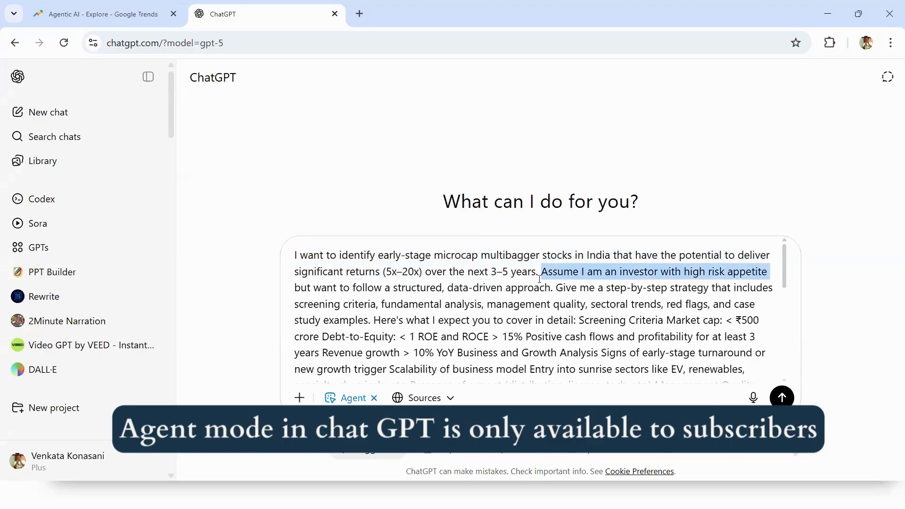
# - Review the pasted Indian microcap multibagger stock strategy prompt
pyautogui.scroll(-3)
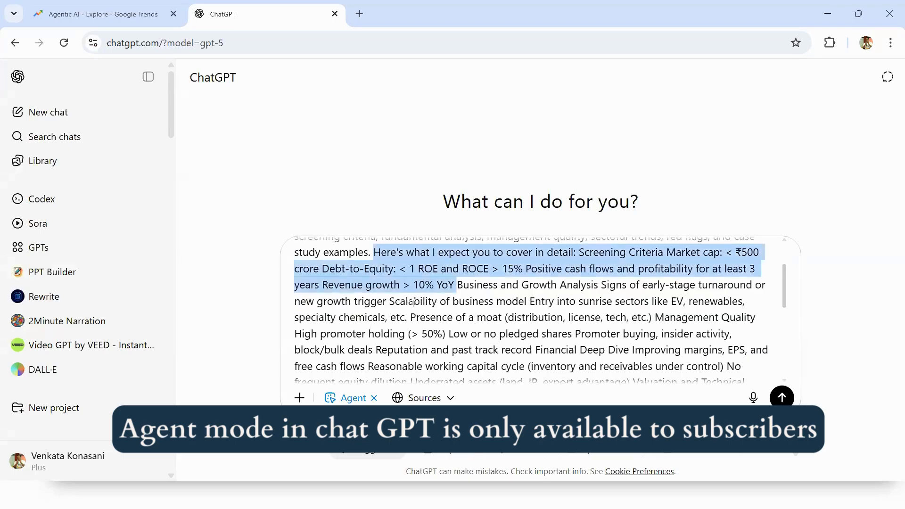
pyautogui.scroll(3)
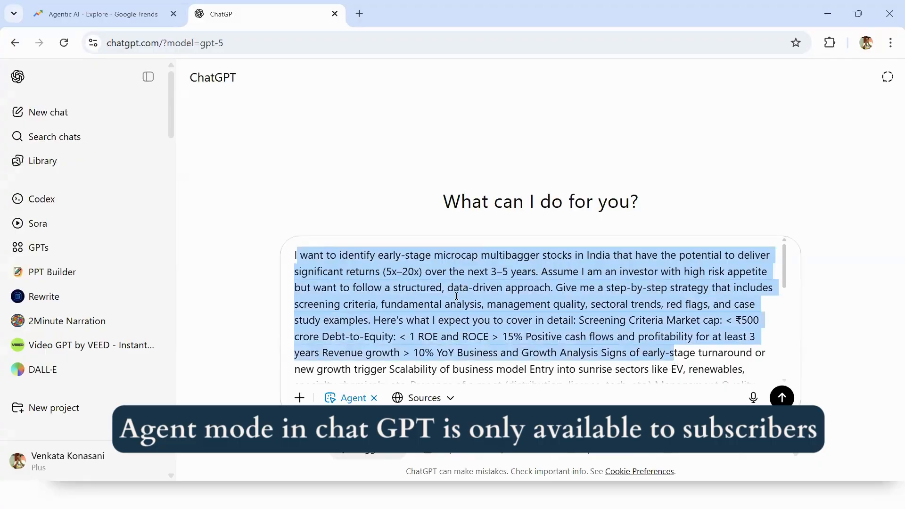
pyautogui.click(504, 297)
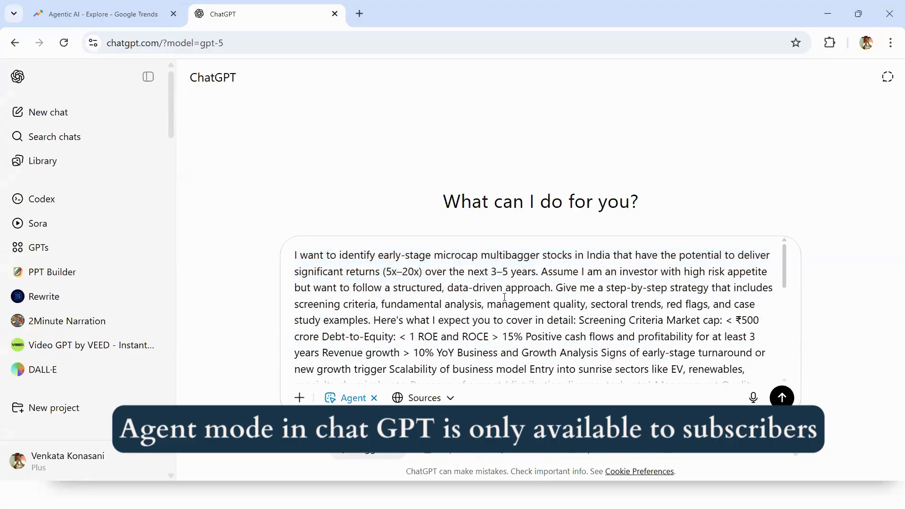
pyautogui.scroll(-3)
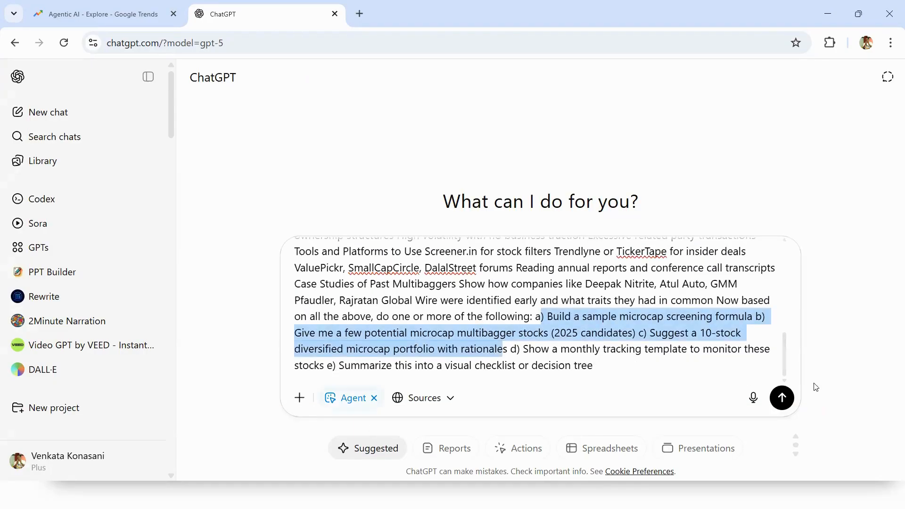
# - Submit the microcap strategy prompt so the agent begins researching
pyautogui.click(780, 398)
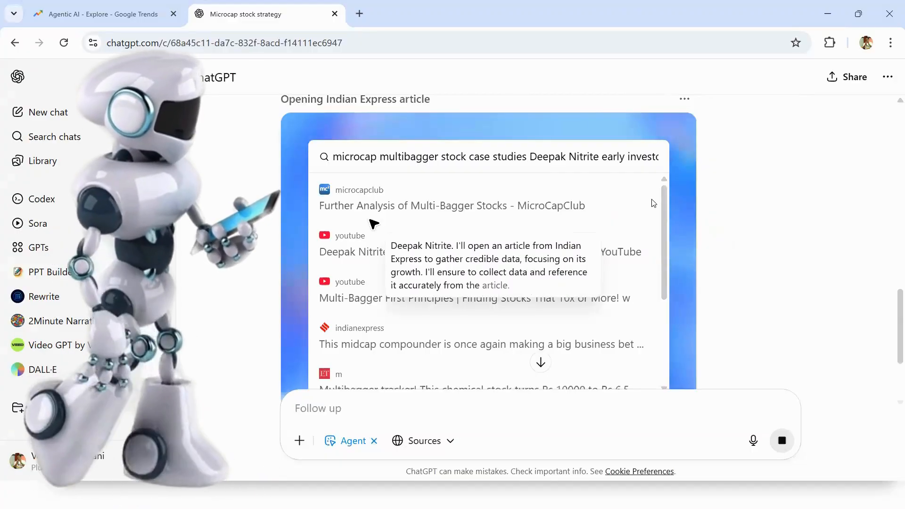
pyautogui.scroll(-3)
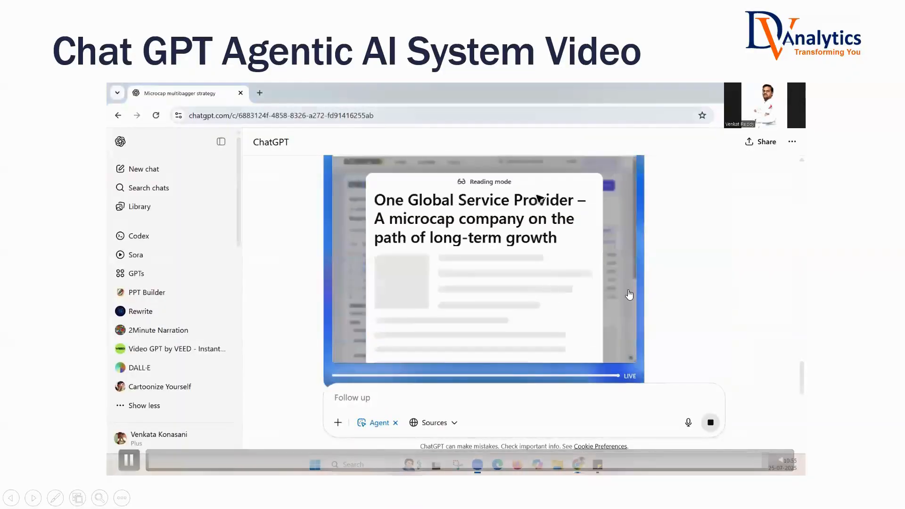
# - Pause and resume the recorded agent demo browsing articles and annual reports
pyautogui.click(129, 460)
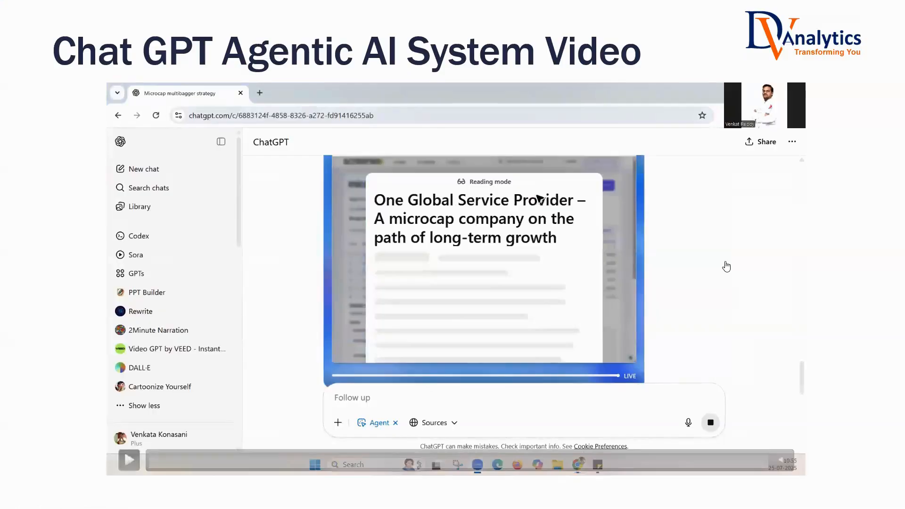
pyautogui.click(128, 461)
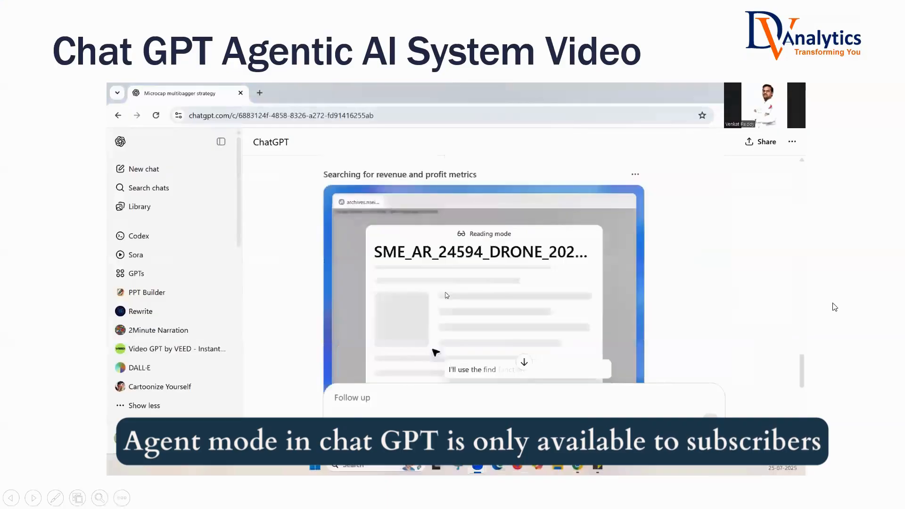
pyautogui.scroll(3)
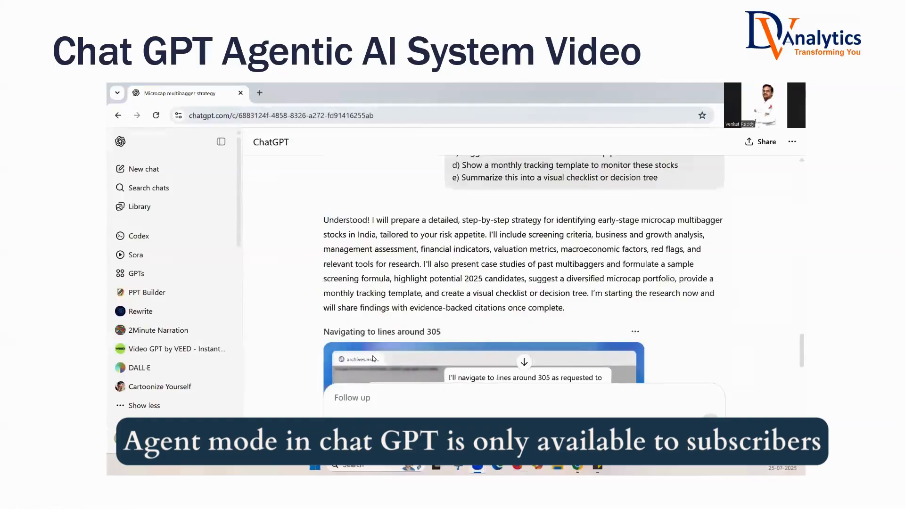
pyautogui.scroll(3)
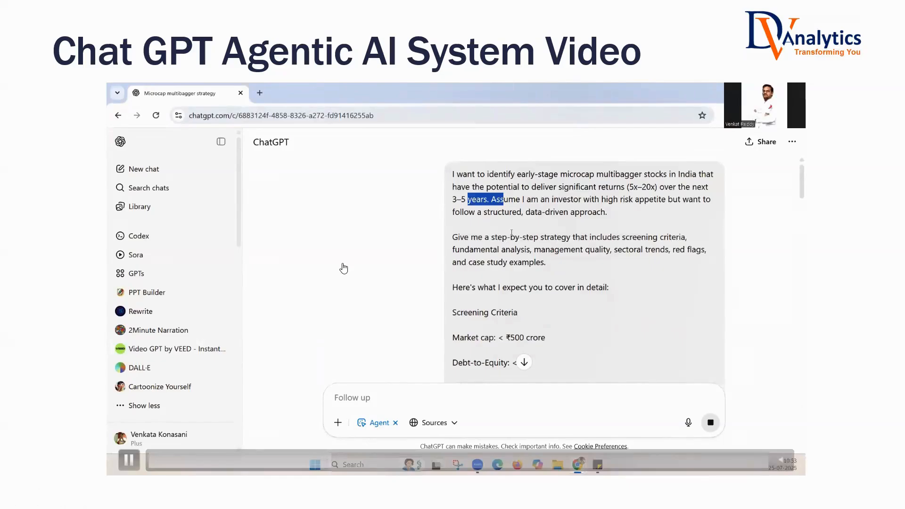
pyautogui.moveTo(249, 134)
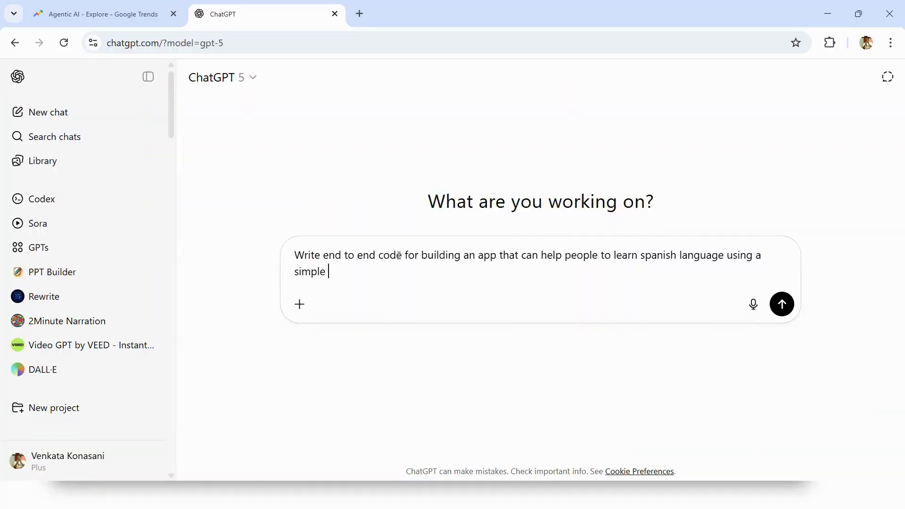
# - Send the request for end-to-end code for a Spanish-learning game app
pyautogui.write('game.')
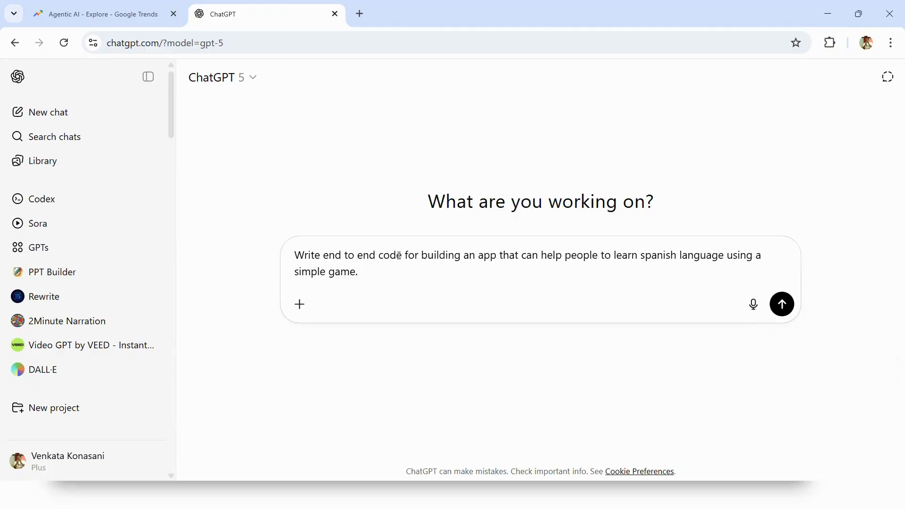
pyautogui.click(781, 305)
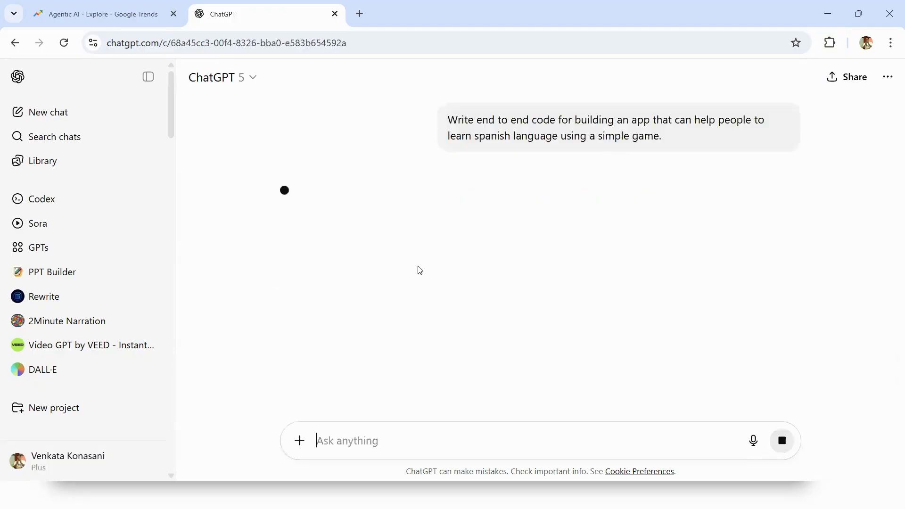
pyautogui.moveTo(417, 265)
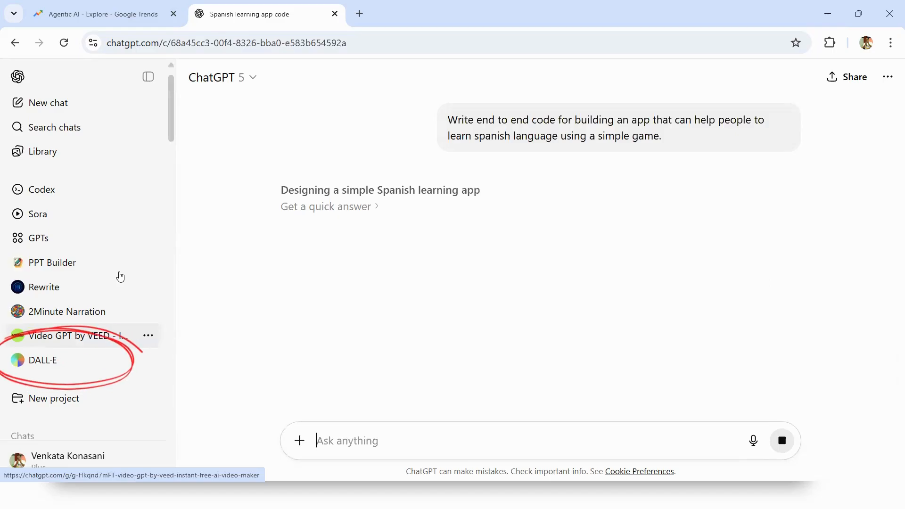
# - Watch ChatGPT think through designing the Spanish learning game
pyautogui.scroll(-3)
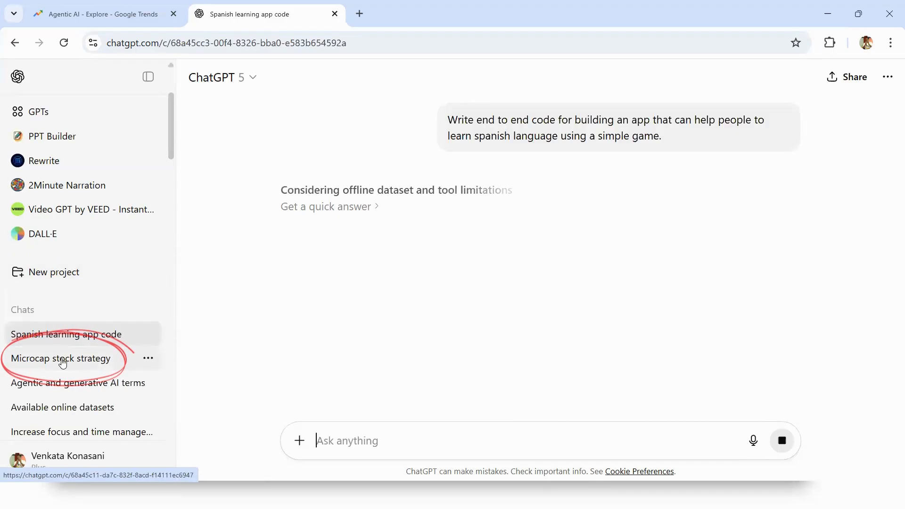
pyautogui.scroll(3)
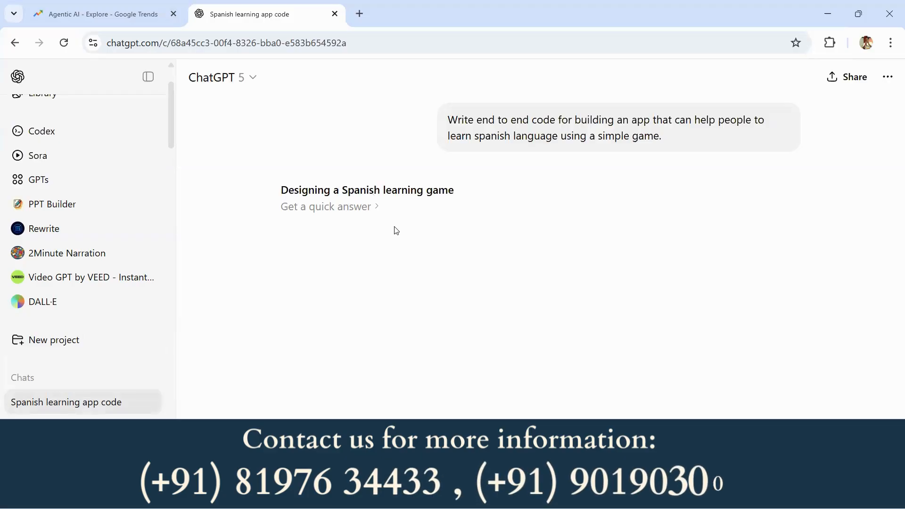
pyautogui.moveTo(528, 139)
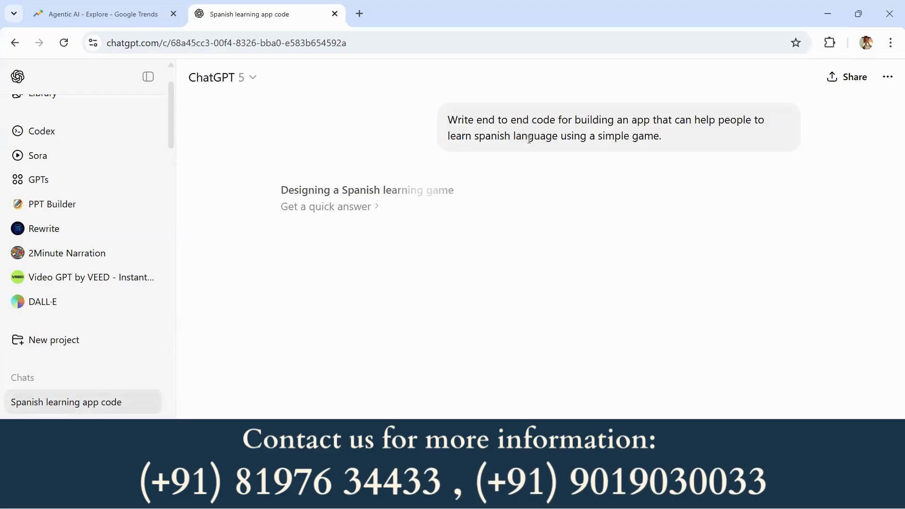
pyautogui.moveTo(356, 256)
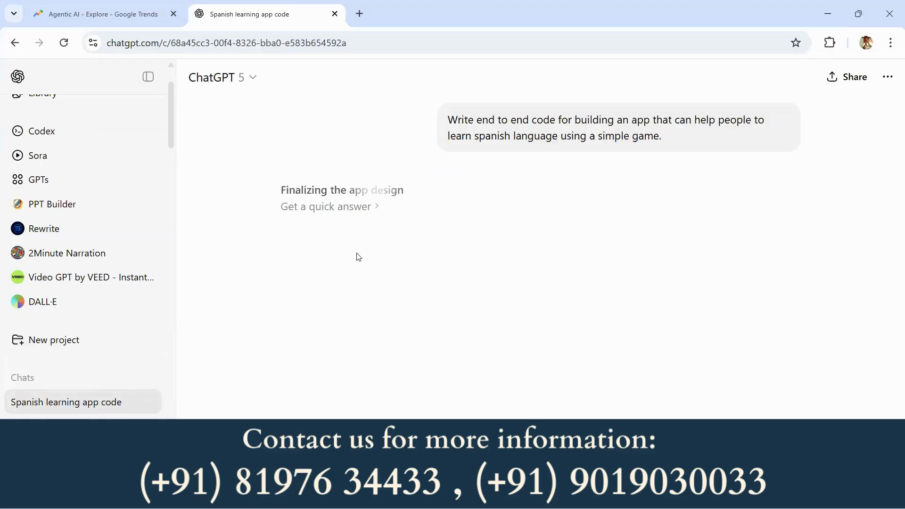
pyautogui.moveTo(343, 190)
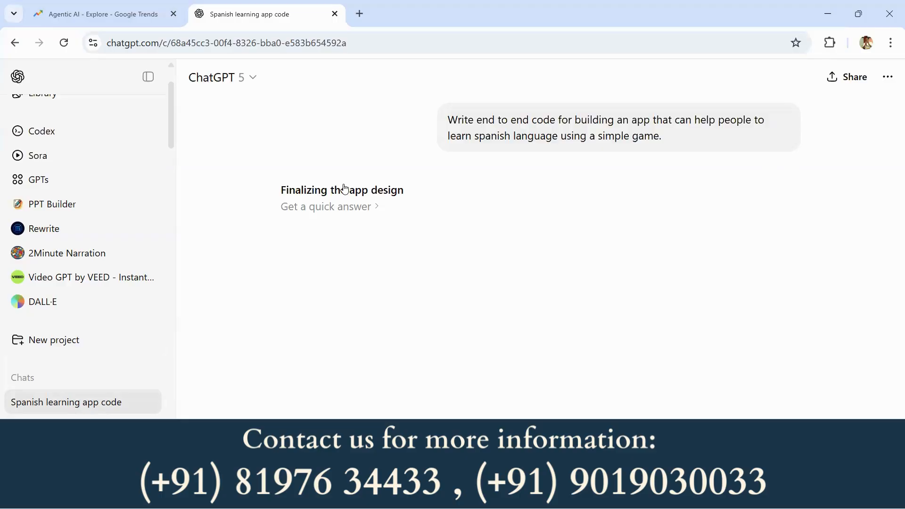
pyautogui.moveTo(222, 77)
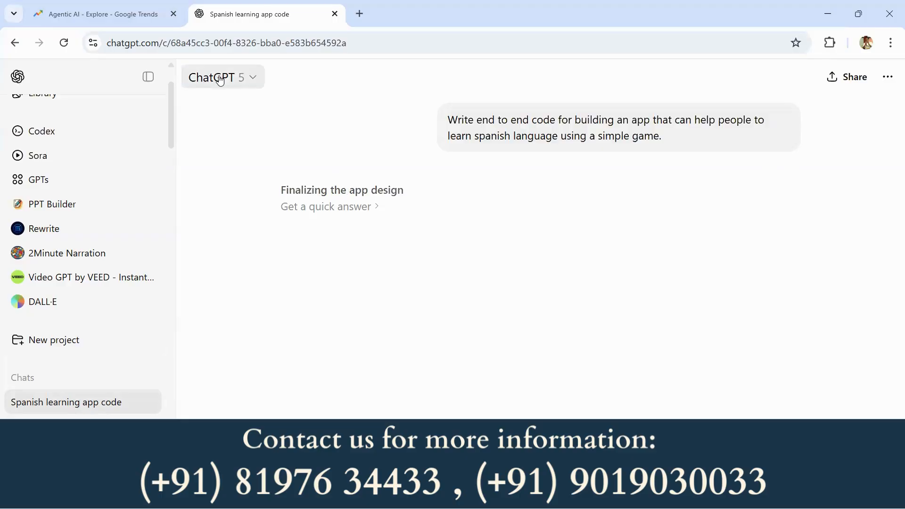
pyautogui.moveTo(376, 251)
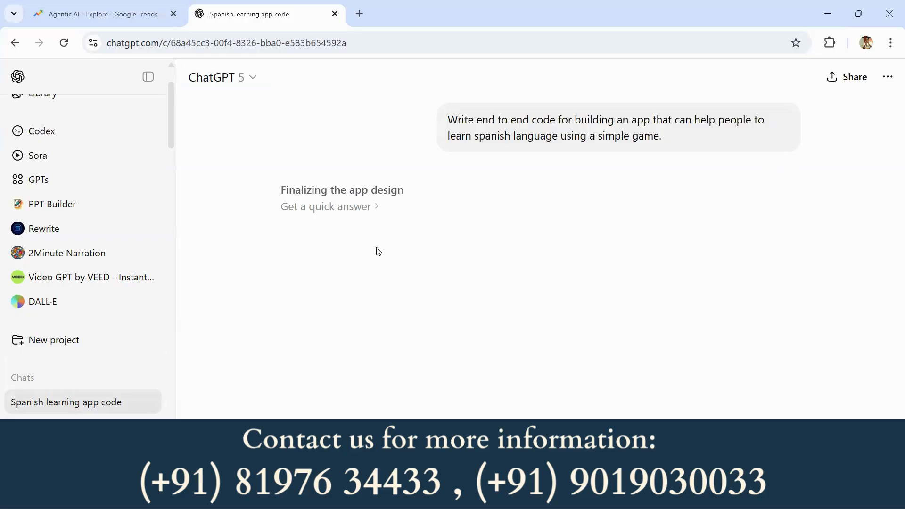
pyautogui.moveTo(376, 247)
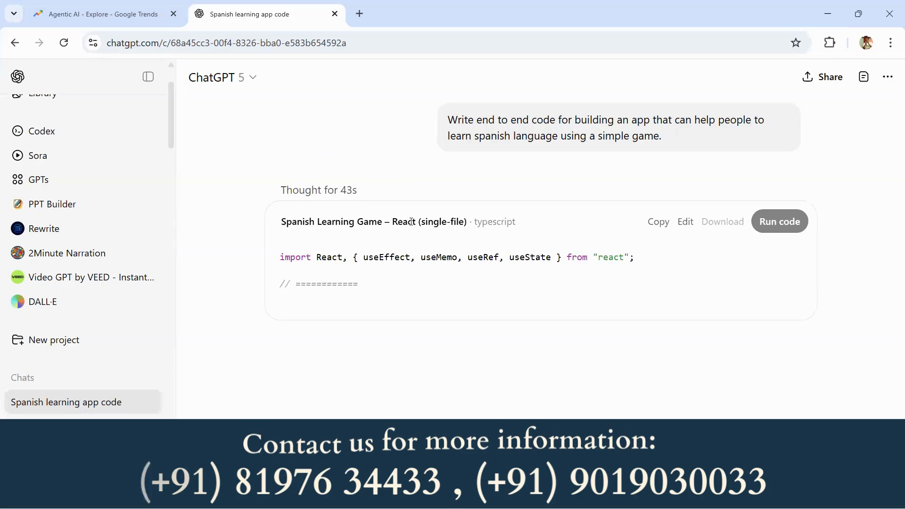
# - Look through the single-file React game code as it generates
pyautogui.scroll(-3)
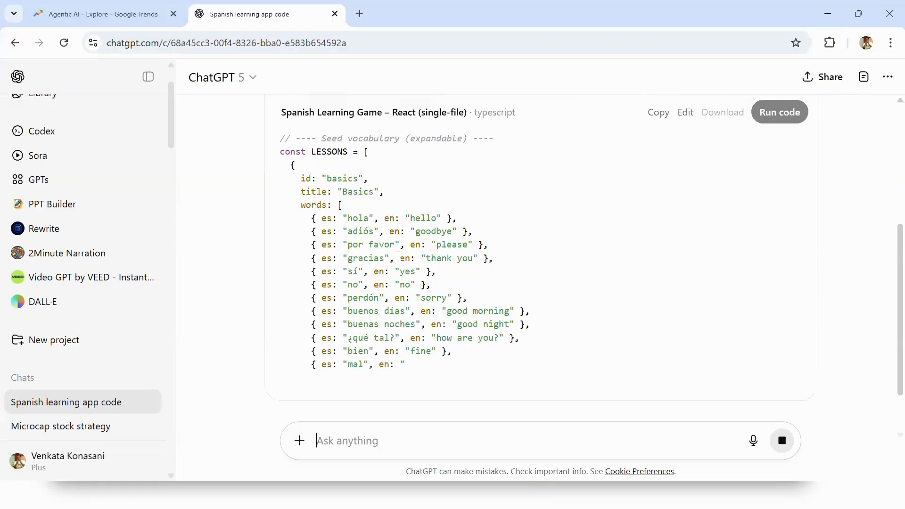
pyautogui.scroll(3)
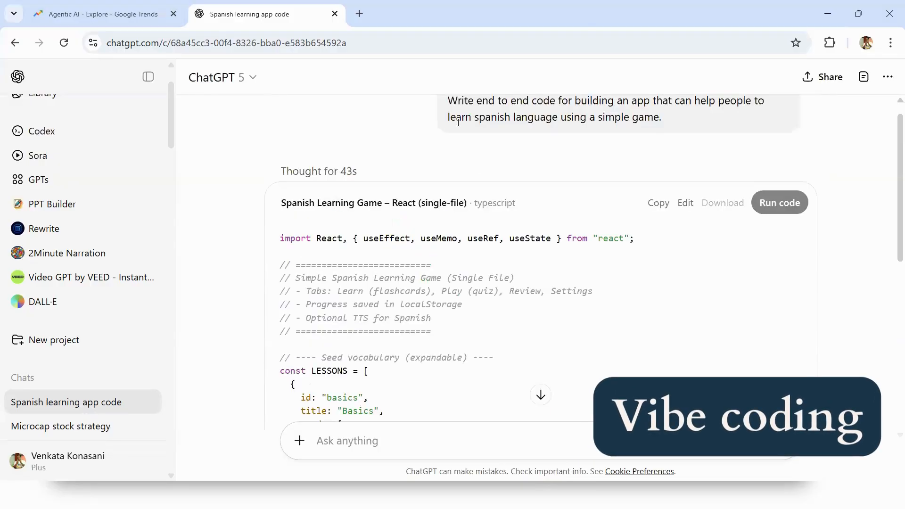
pyautogui.scroll(3)
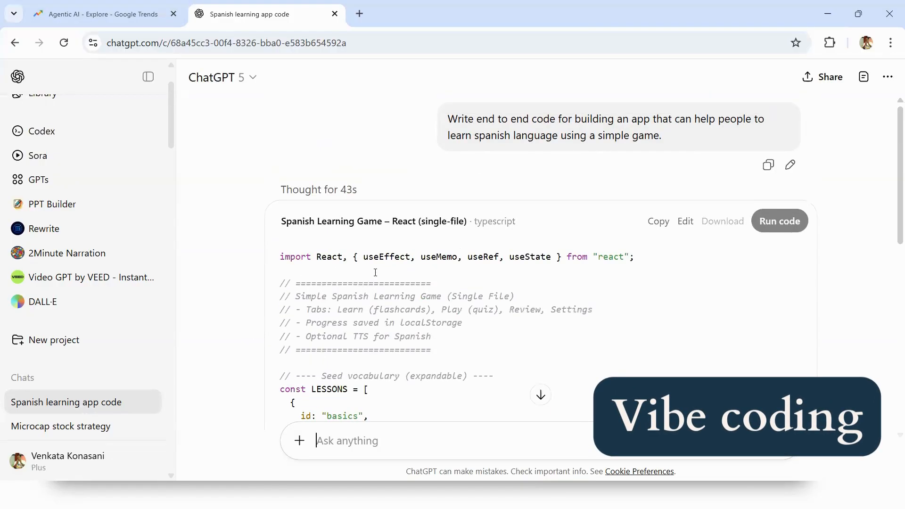
pyautogui.scroll(-3)
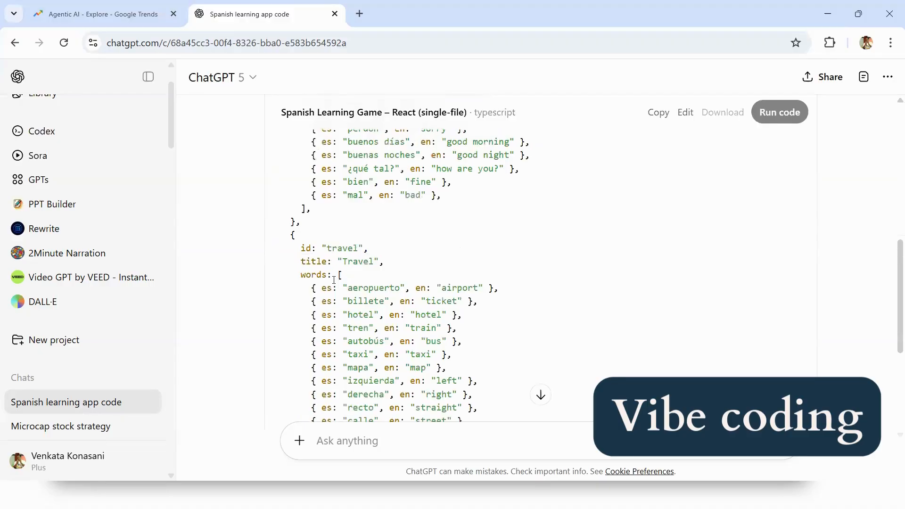
pyautogui.scroll(3)
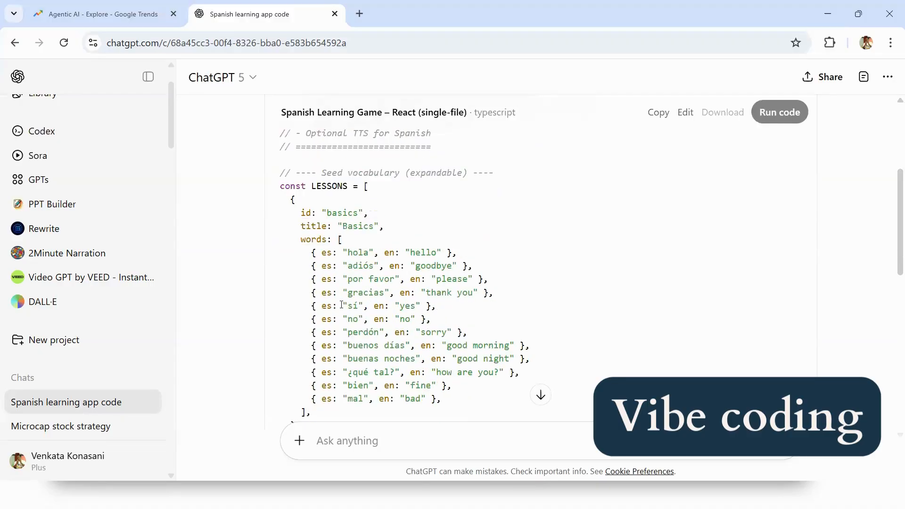
pyautogui.scroll(3)
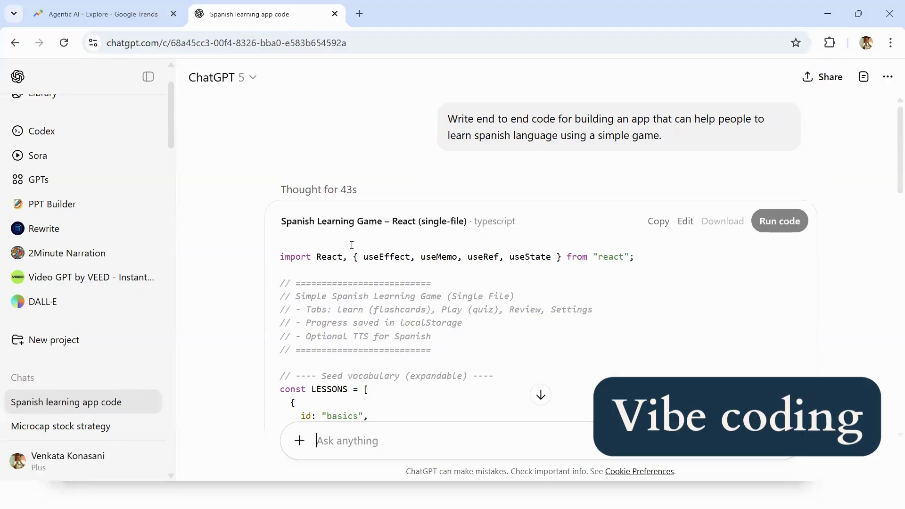
pyautogui.moveTo(387, 228)
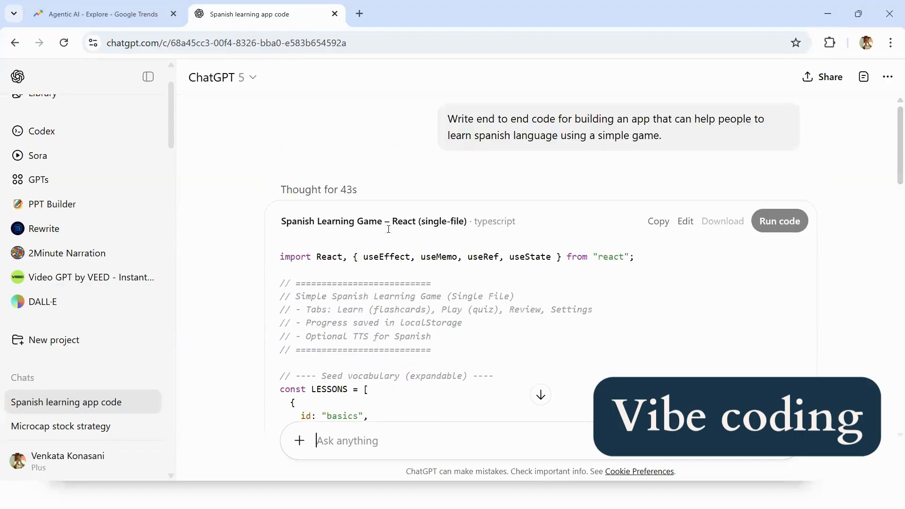
# - Read the summary of the Learn, Play, Review and Settings features below the code
pyautogui.scroll(-3)
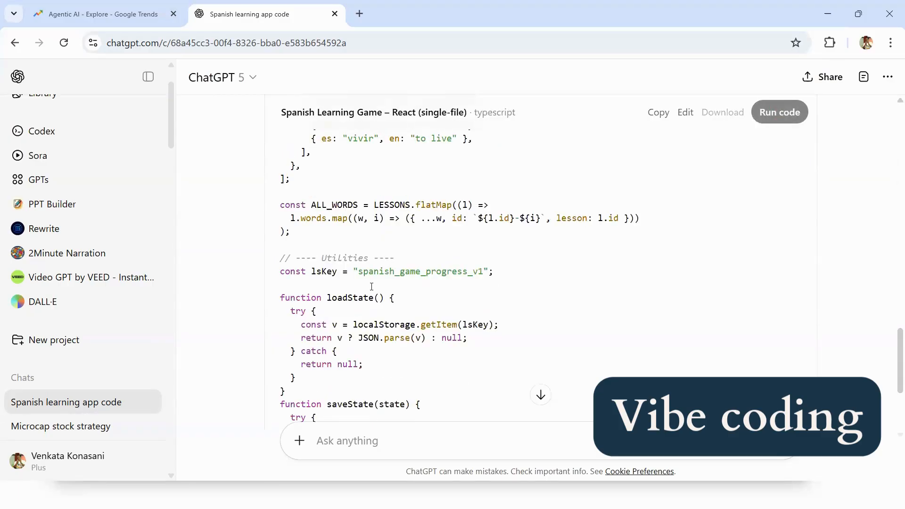
pyautogui.scroll(-3)
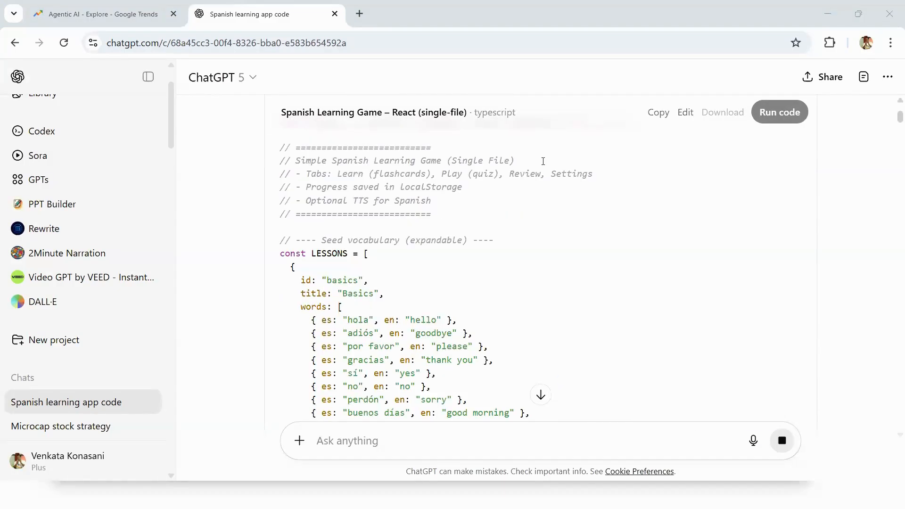
pyautogui.scroll(-3)
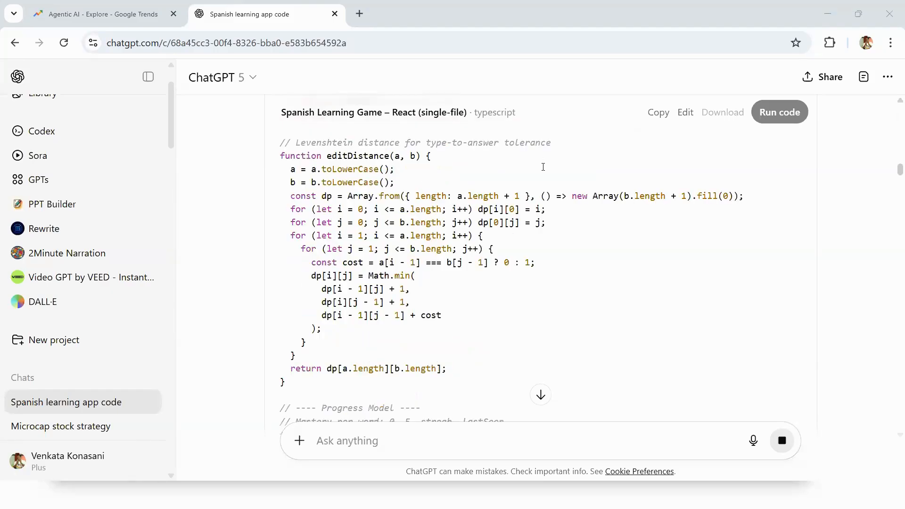
pyautogui.scroll(-3)
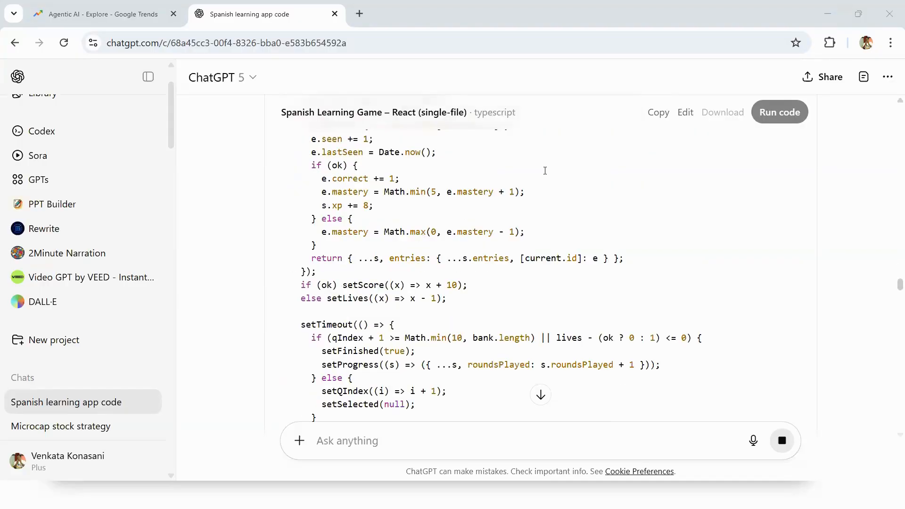
pyautogui.scroll(-3)
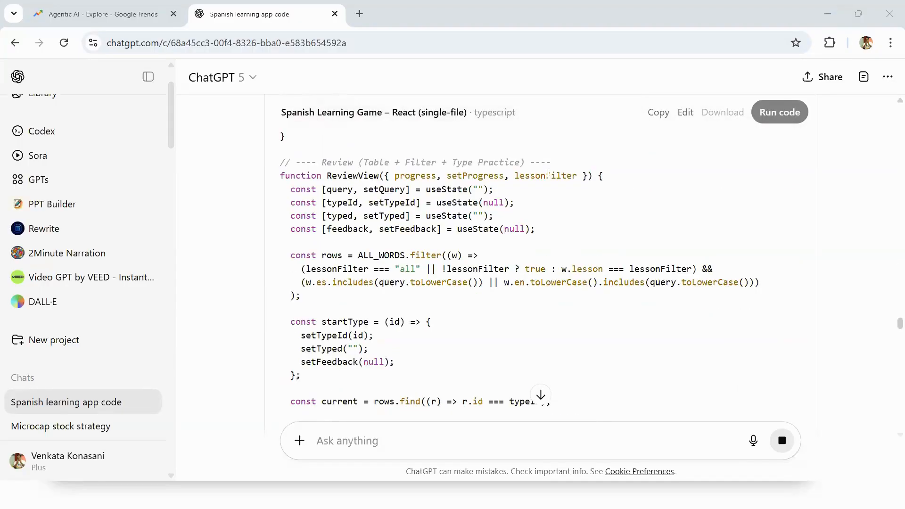
pyautogui.scroll(-3)
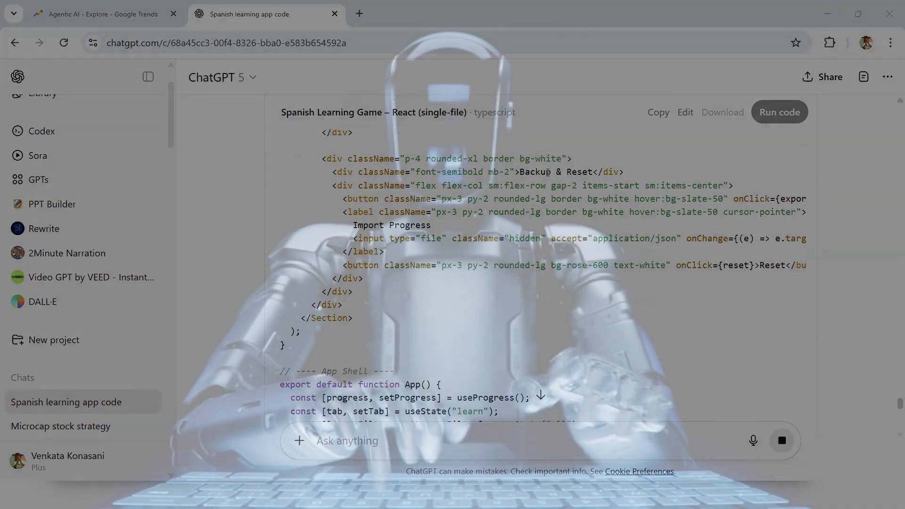
pyautogui.scroll(3)
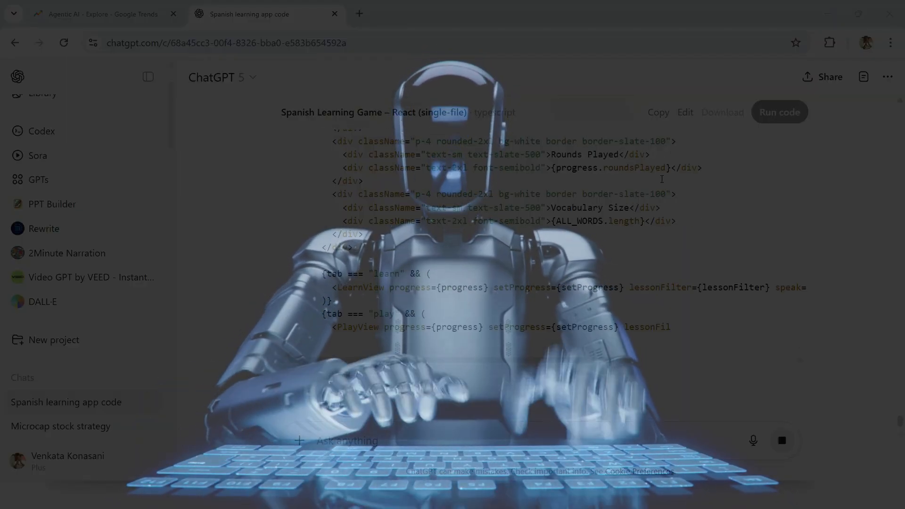
pyautogui.scroll(-3)
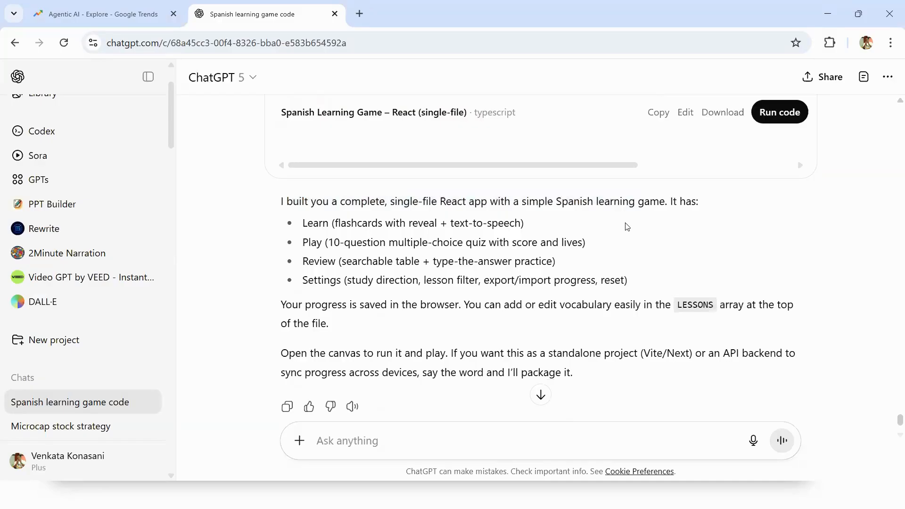
pyautogui.moveTo(434, 272)
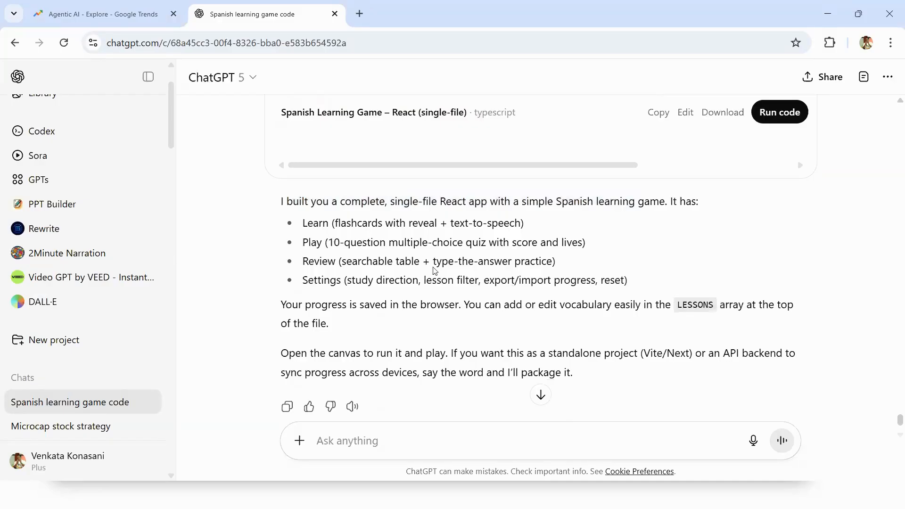
# - Run the generated code so the Spanish Mini-Game appears in the canvas preview
pyautogui.click(779, 113)
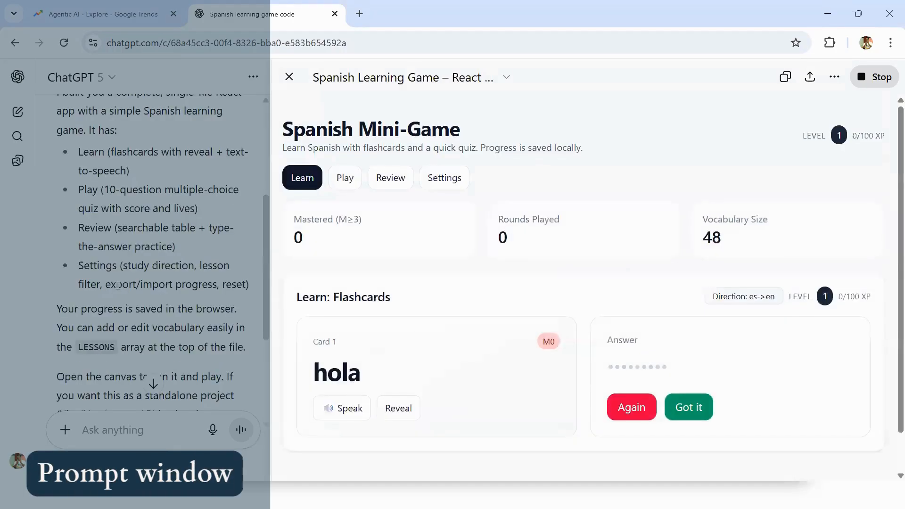
pyautogui.scroll(-3)
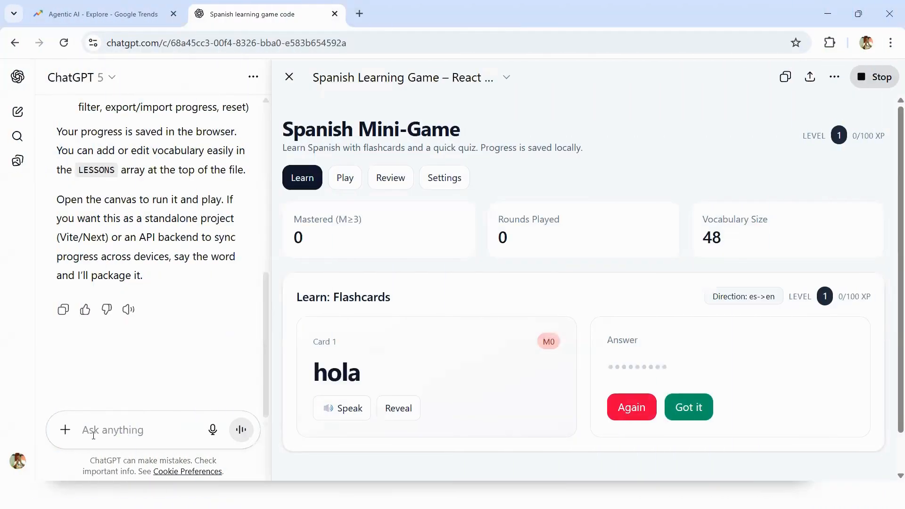
pyautogui.click(115, 430)
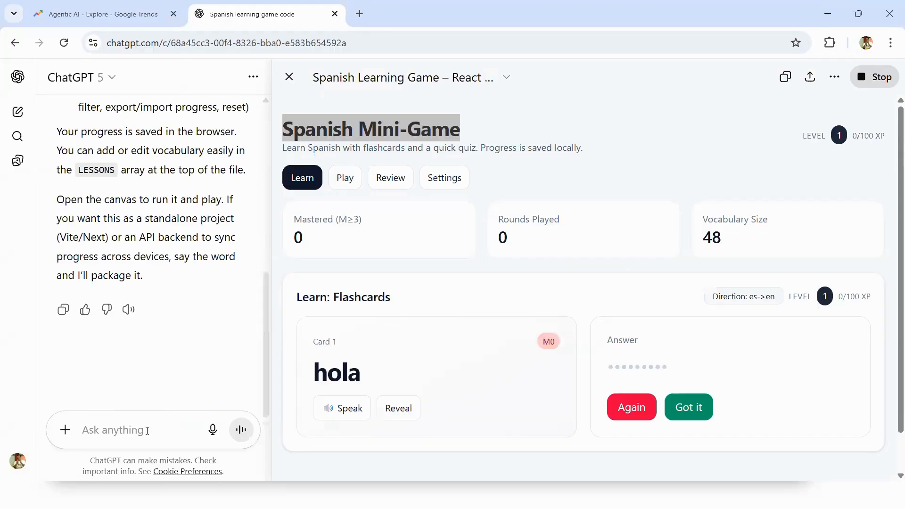
# - Ask ChatGPT to 'Add a logo for this app'
pyautogui.write('Add a l')
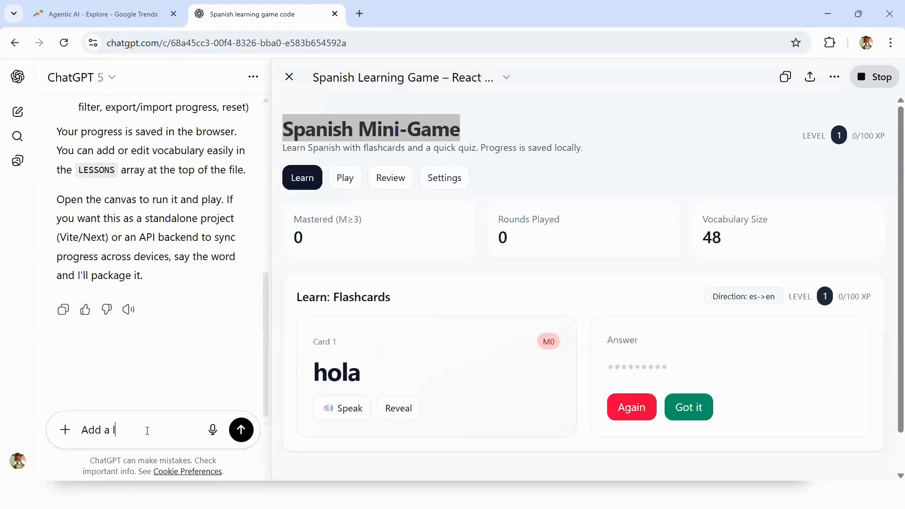
pyautogui.write('ogo for')
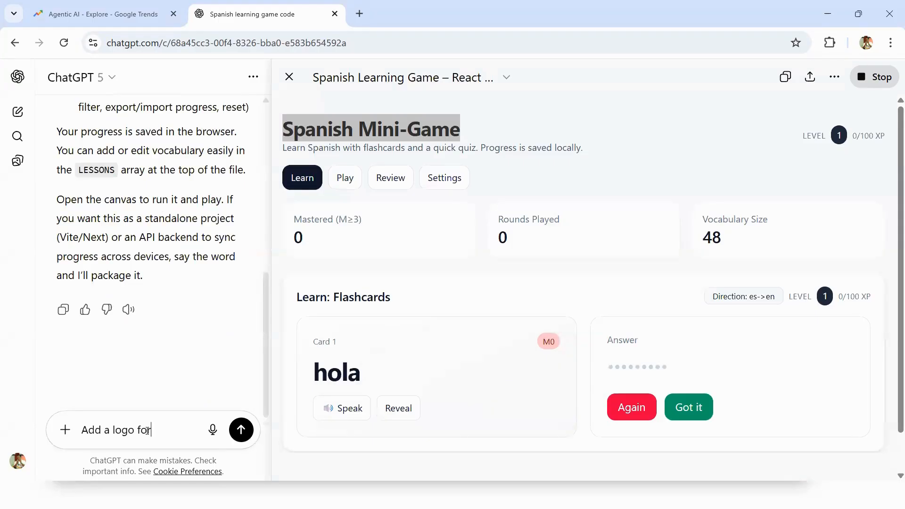
pyautogui.write('this app')
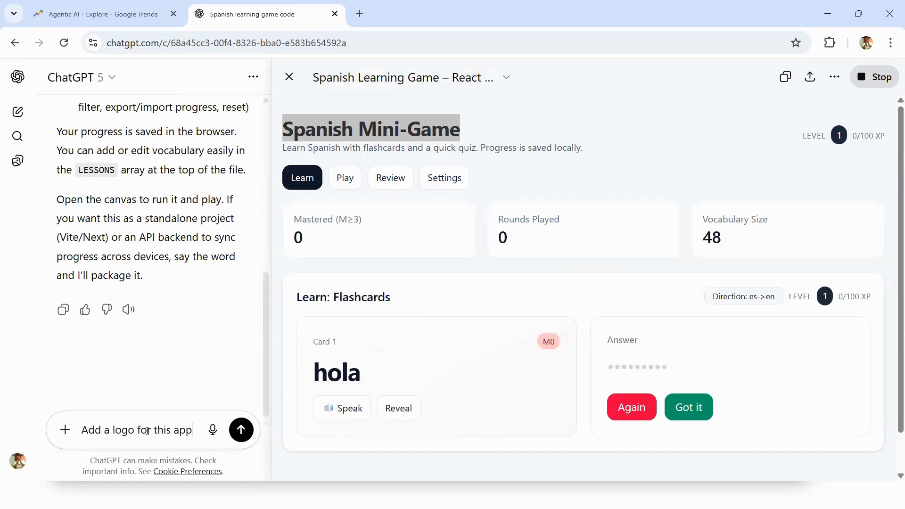
pyautogui.click(240, 430)
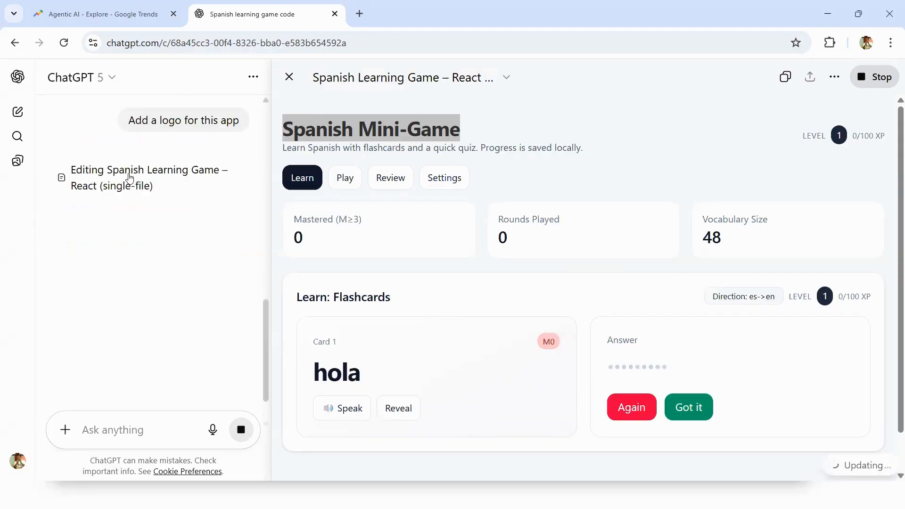
pyautogui.moveTo(506, 178)
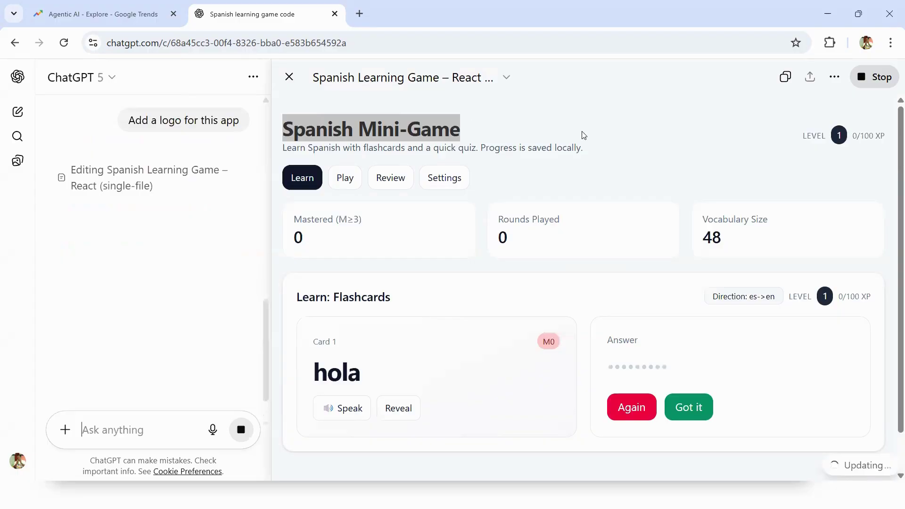
pyautogui.moveTo(564, 142)
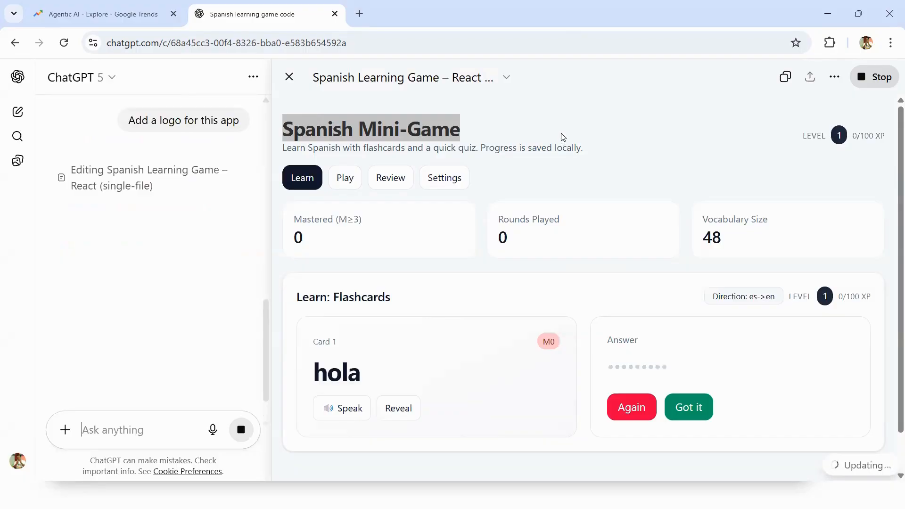
pyautogui.moveTo(339, 188)
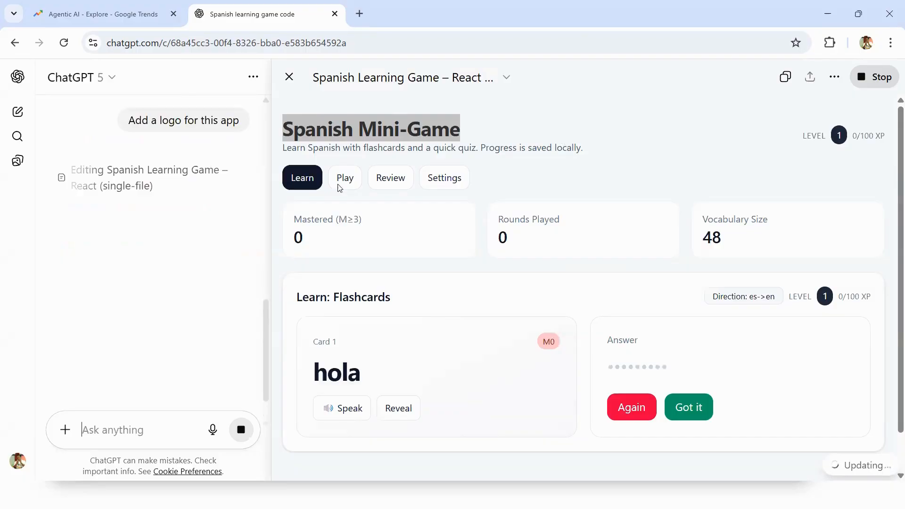
# - Try the running app: Settings page, Learn flashcards, and reveal the 'hola' answer
pyautogui.doubleClick(370, 128)
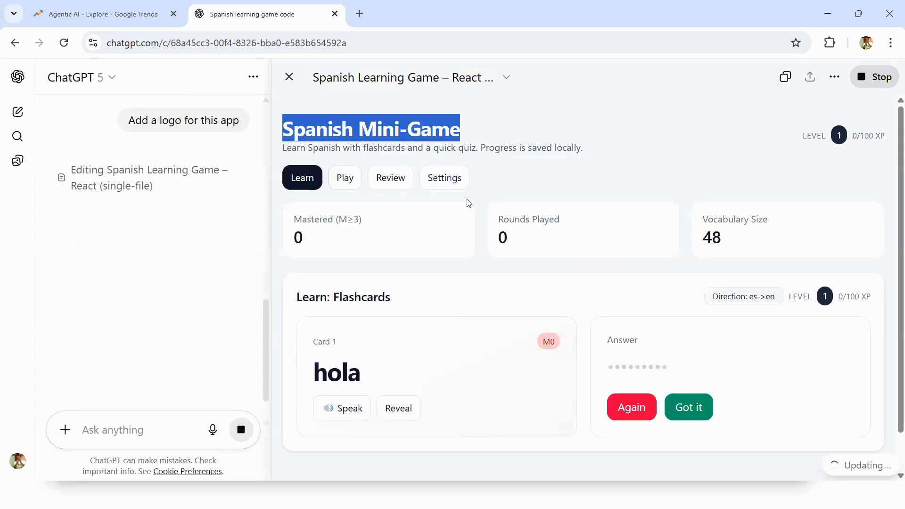
pyautogui.click(445, 177)
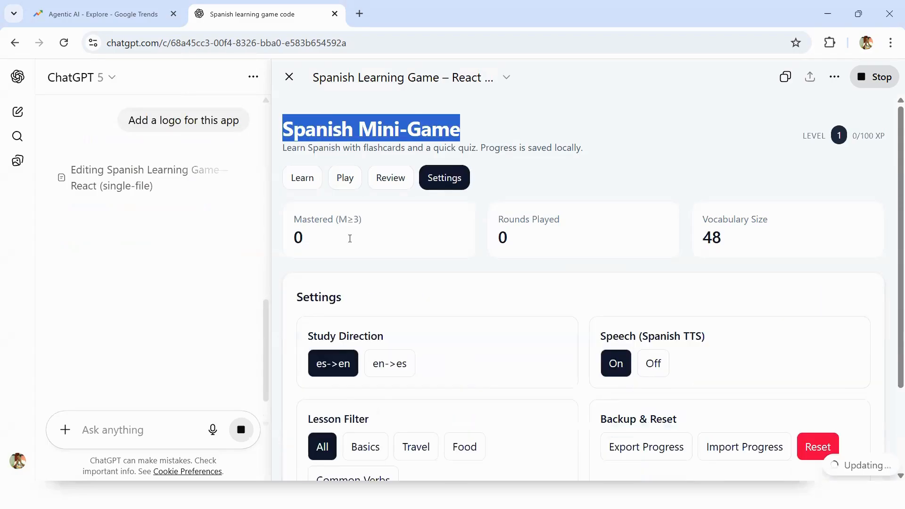
pyautogui.click(302, 177)
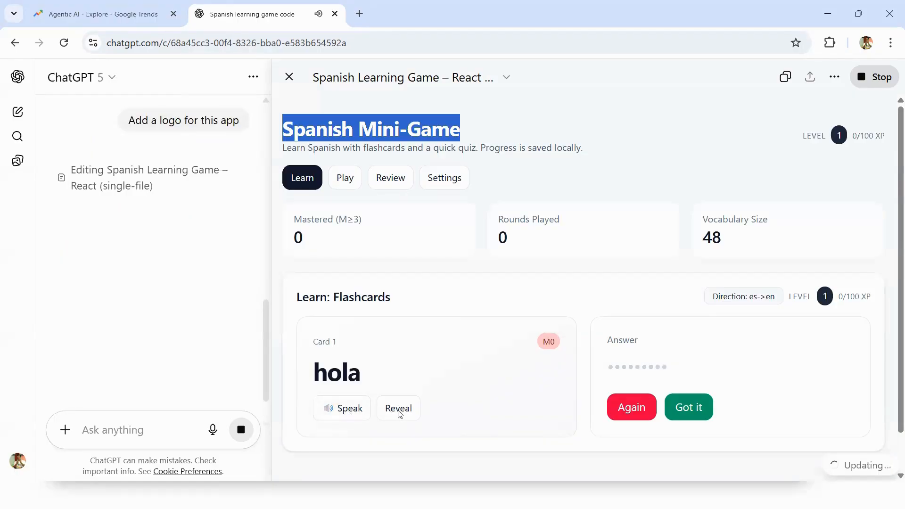
pyautogui.click(398, 408)
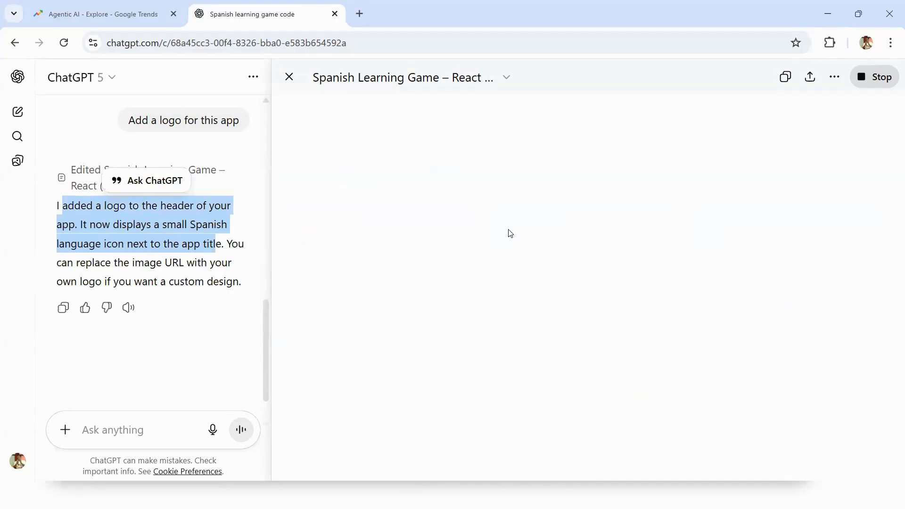
pyautogui.moveTo(569, 256)
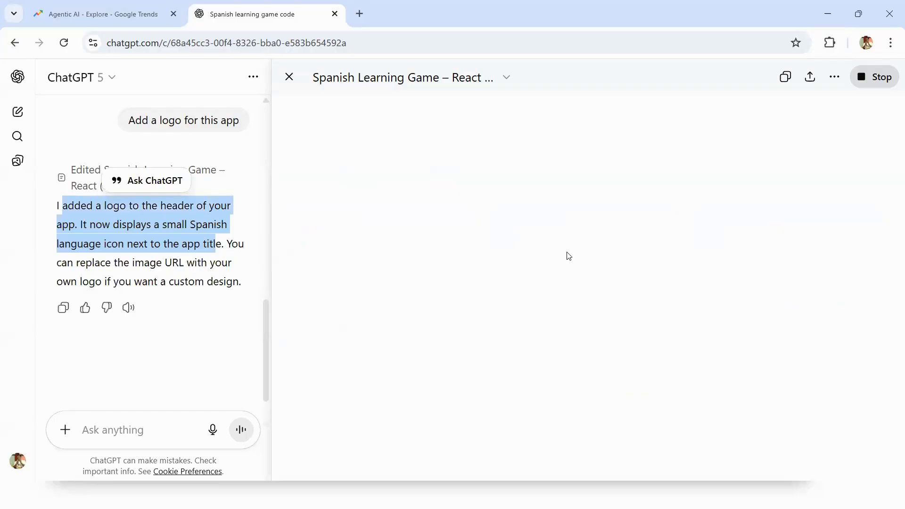
# - Switch the game preview to its Settings page and scroll through the available settings
pyautogui.scroll(-3)
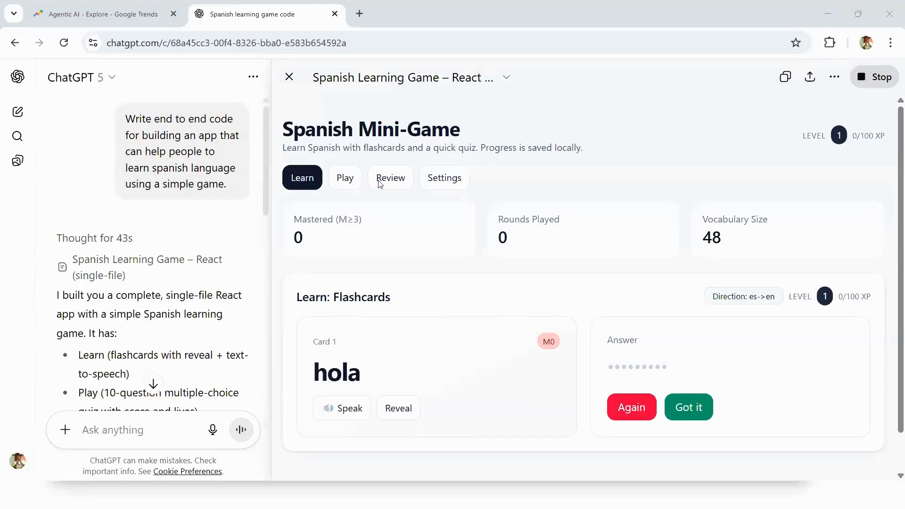
pyautogui.click(445, 178)
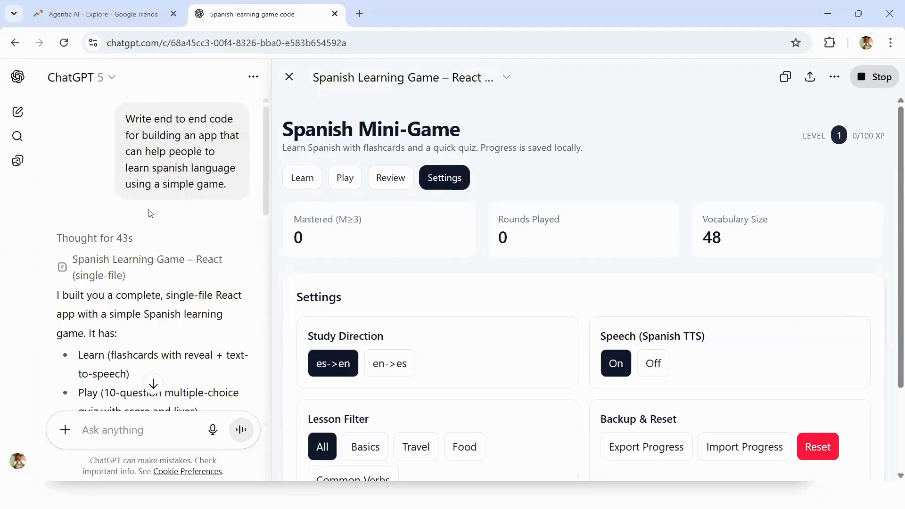
pyautogui.scroll(-3)
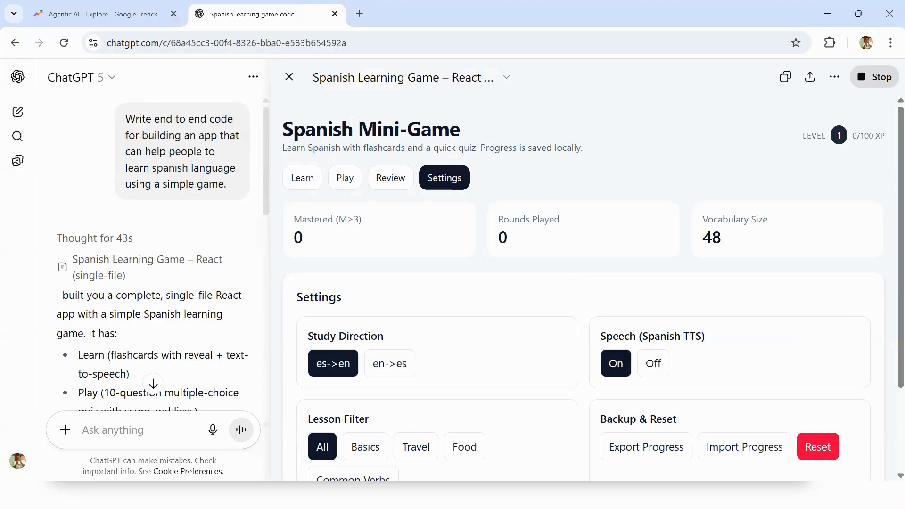
pyautogui.scroll(-3)
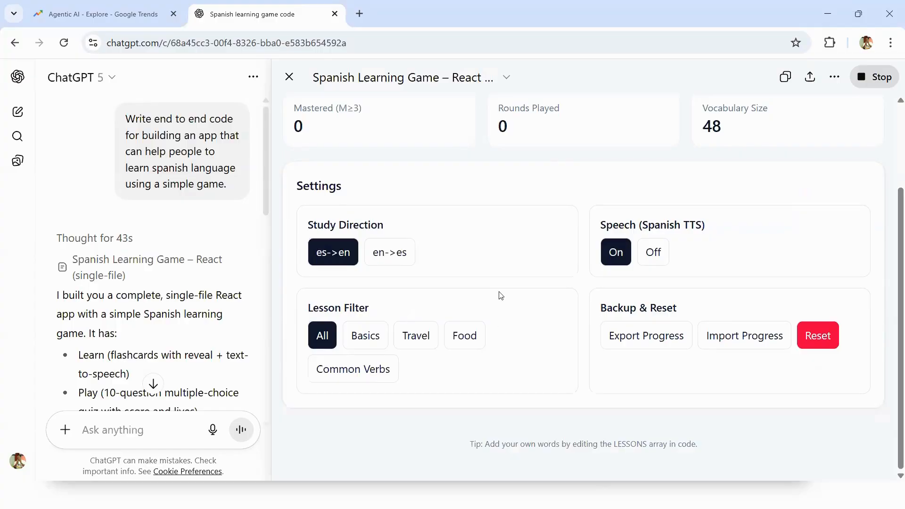
pyautogui.scroll(3)
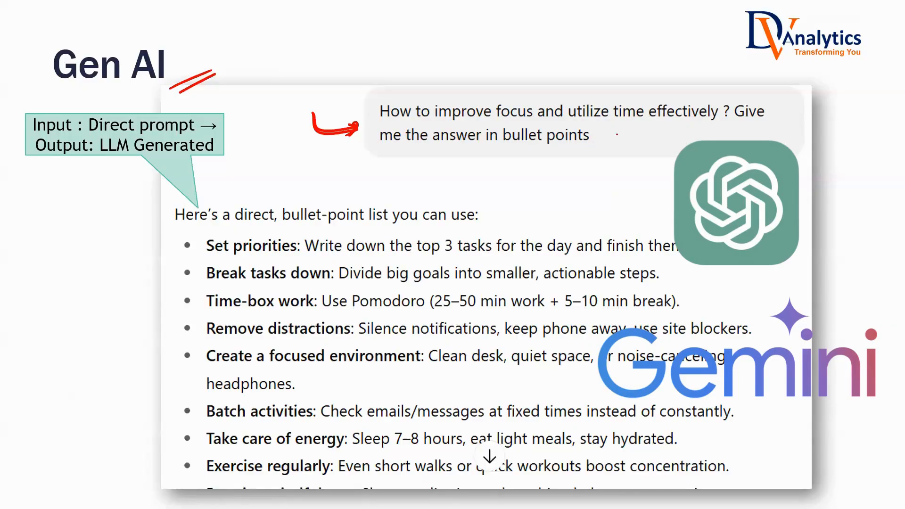
# - Advance from the annotated Gen AI slide to the Agents slide
pyautogui.press('Right')
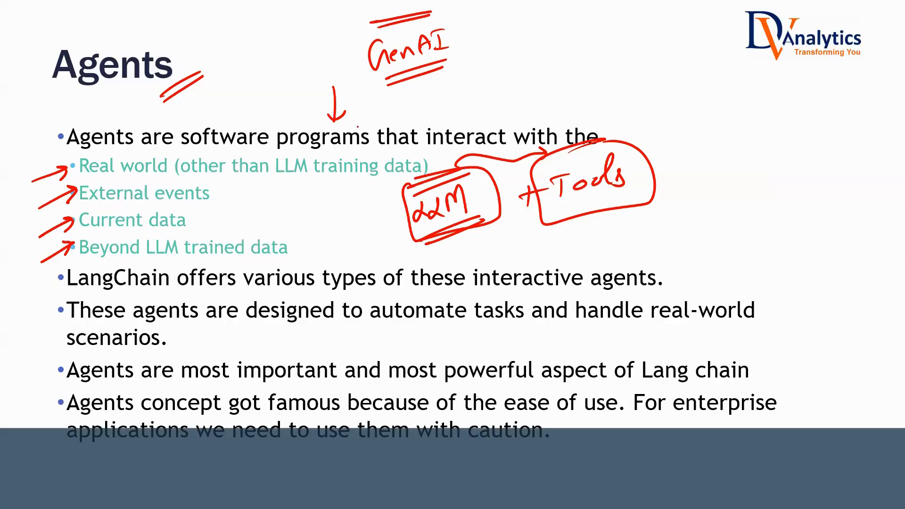